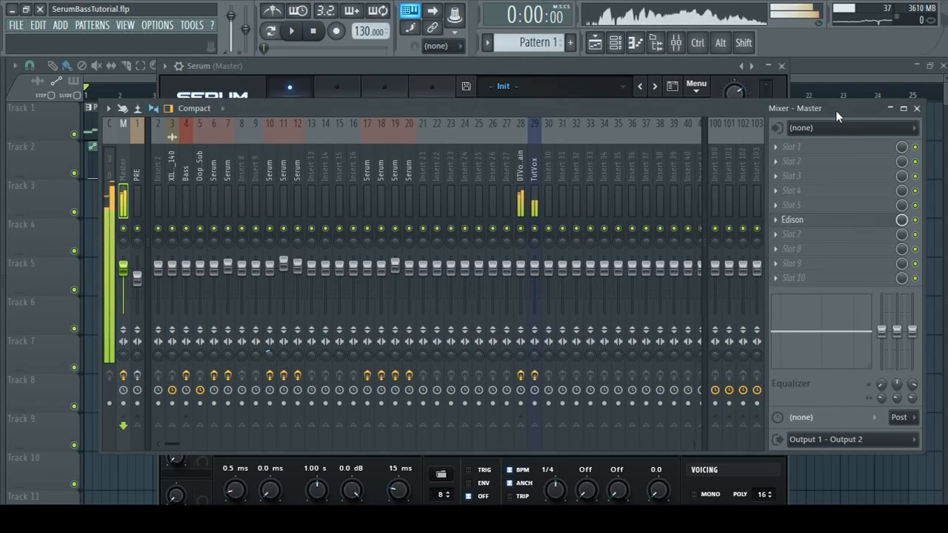
# Link the Serum channel to mixer insert 34 (Ctrl+L) and select its OTT effect slot
pyautogui.click(605, 196)
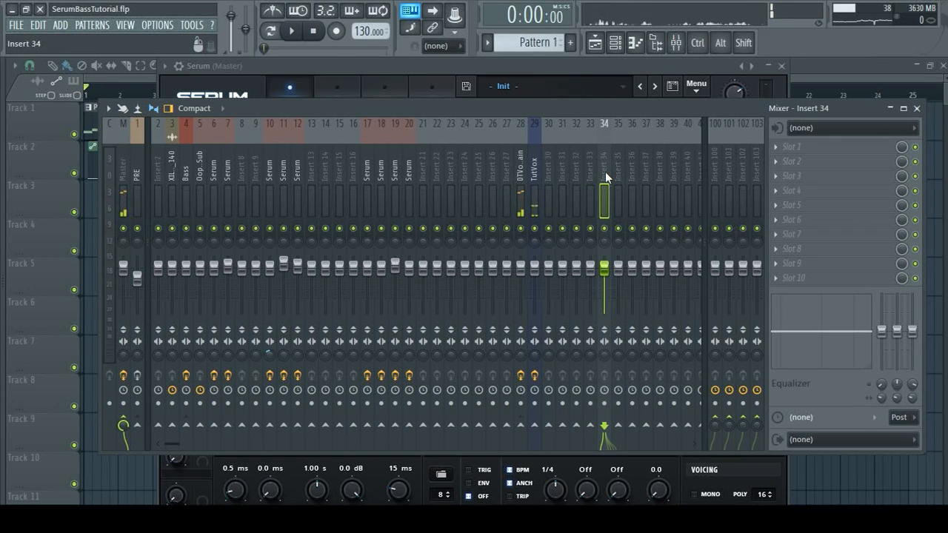
pyautogui.press('ctrl+l')
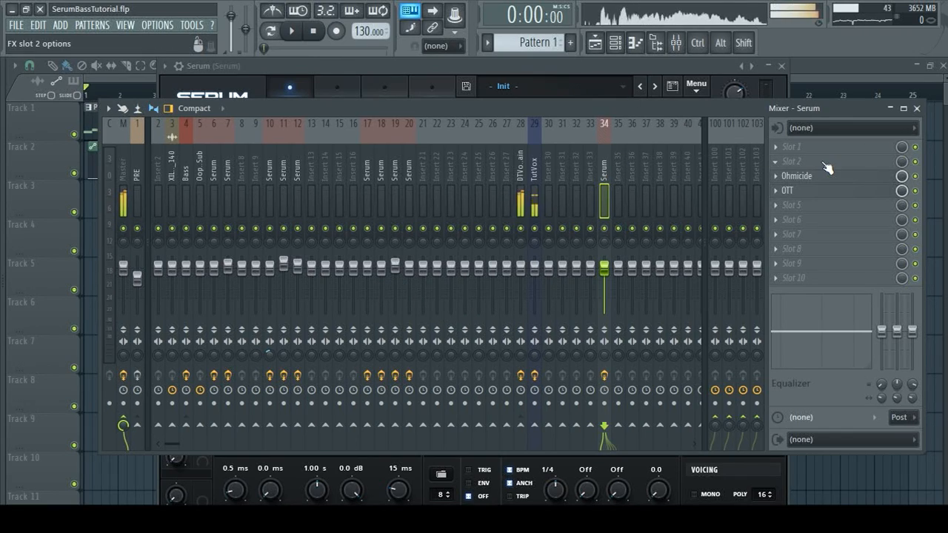
pyautogui.moveTo(826, 177)
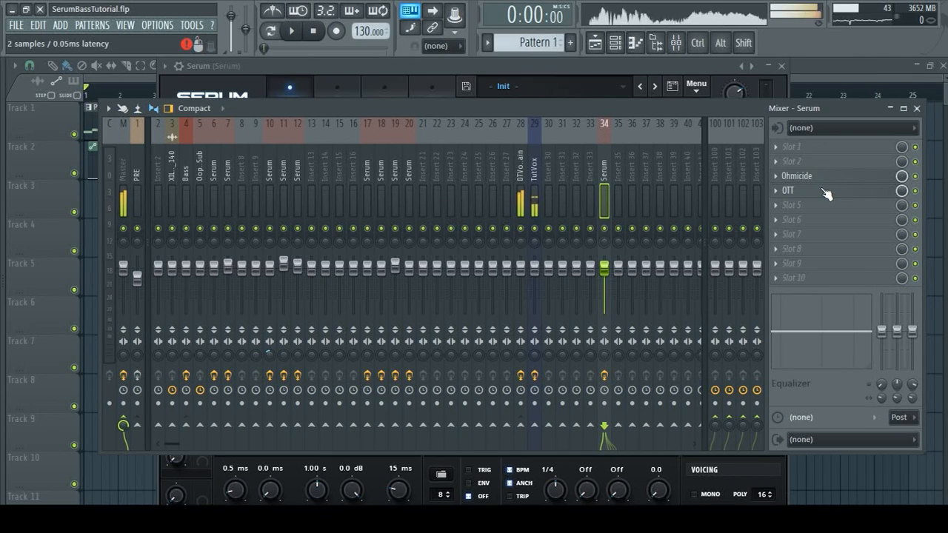
pyautogui.click(797, 175)
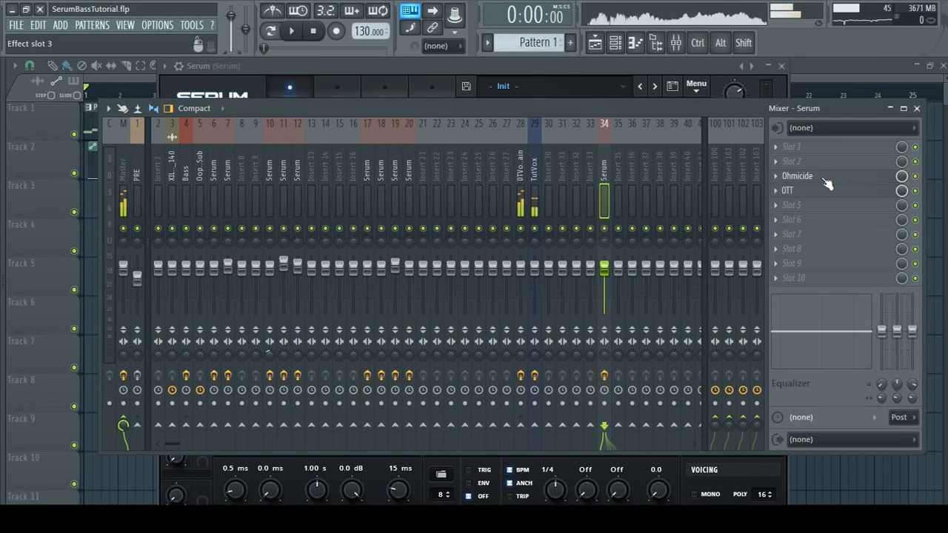
# Turn the OTT Depth knob down from 100% to about 89% and close the plugin
pyautogui.click(788, 190)
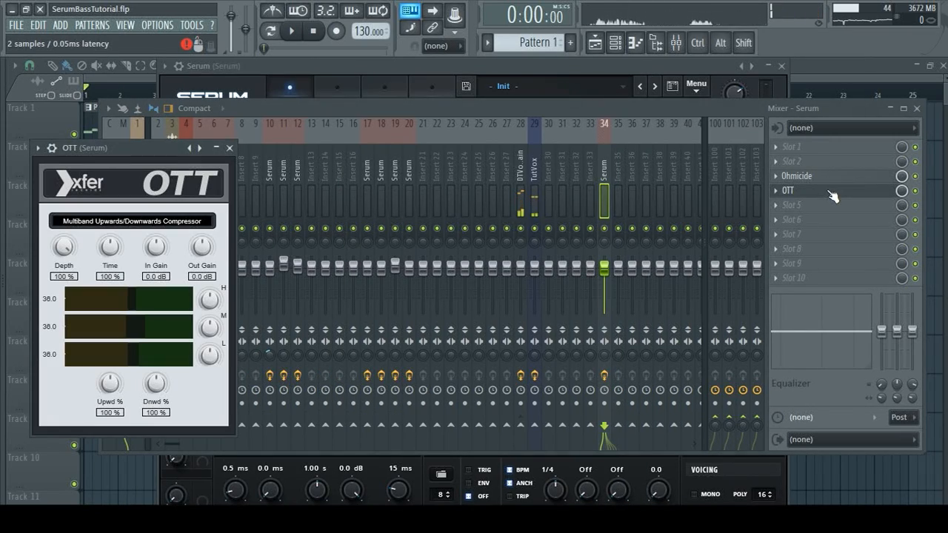
pyautogui.moveTo(131, 148); pyautogui.dragTo(441, 122)
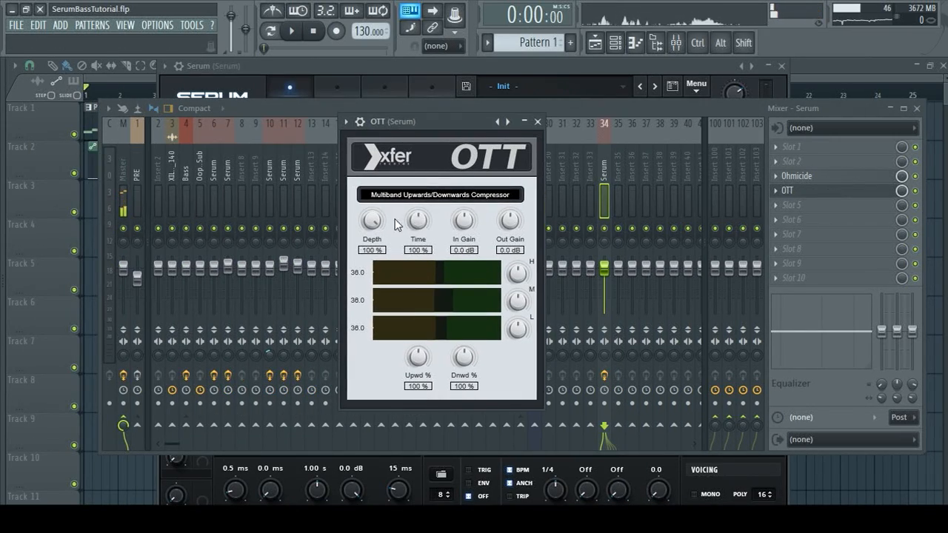
pyautogui.moveTo(372, 220); pyautogui.dragTo(376, 230)
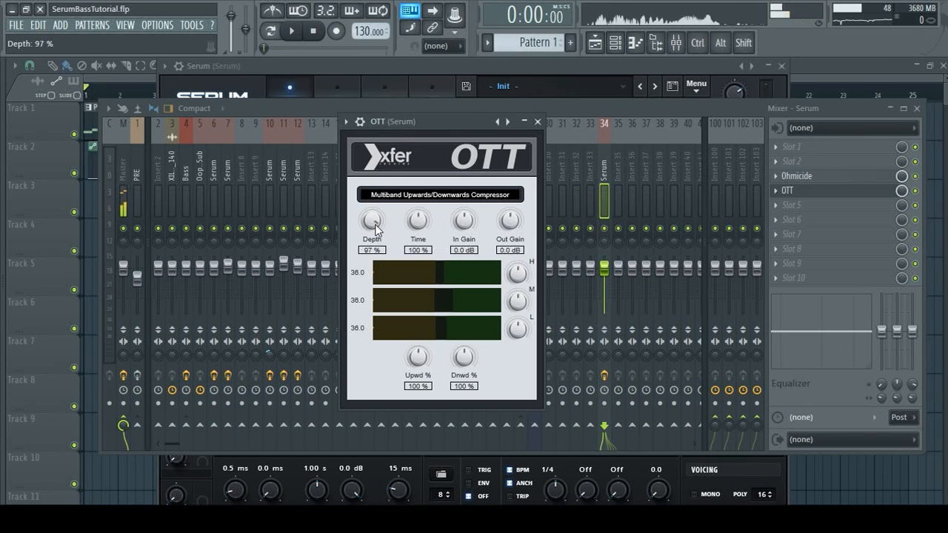
pyautogui.moveTo(371, 219); pyautogui.dragTo(372, 230)
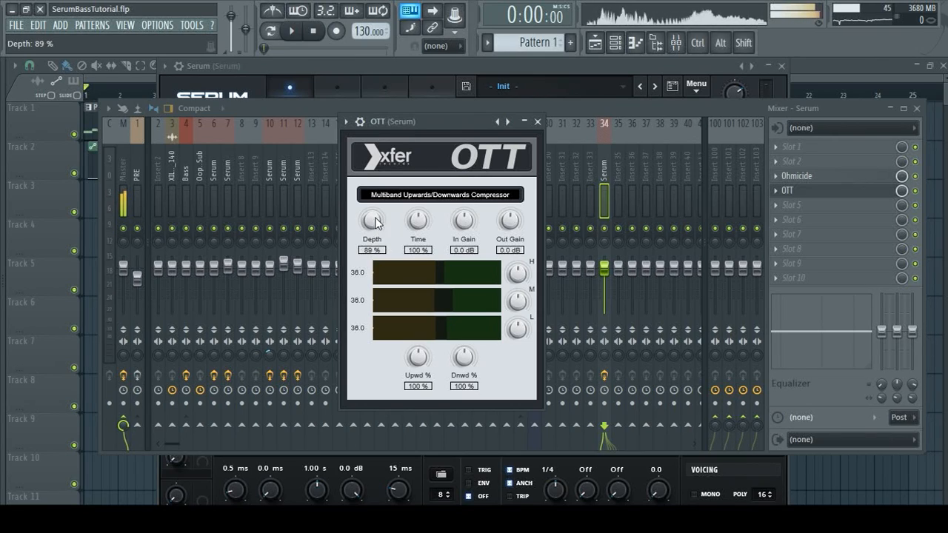
pyautogui.moveTo(370, 219); pyautogui.dragTo(371, 225)
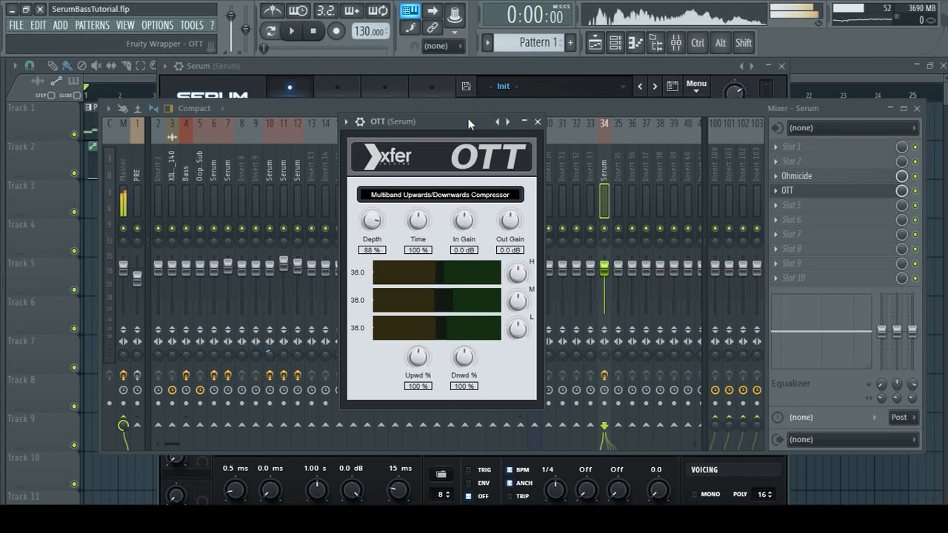
pyautogui.click(535, 121)
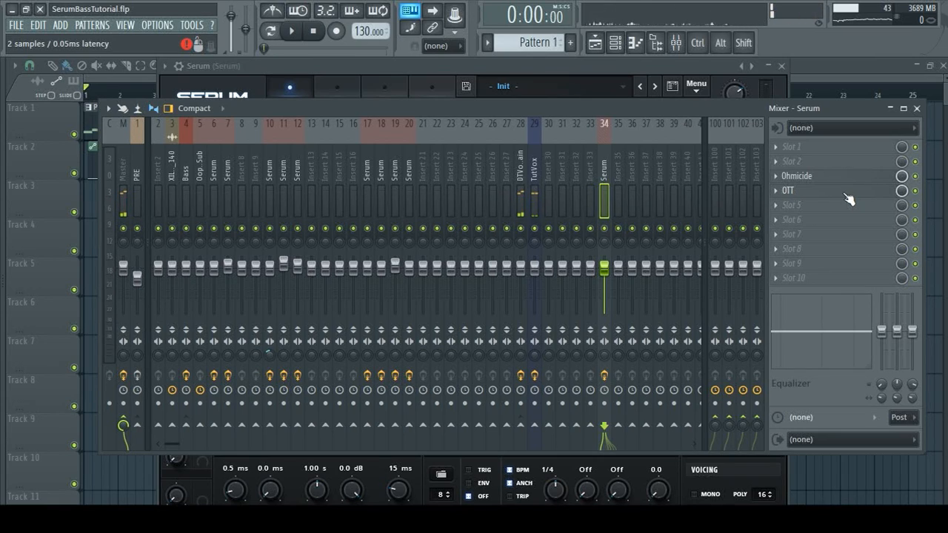
# Load the 01-Square-Saw I wavetable from X - Massive 2-Basic into Serum's oscillator A
pyautogui.click(791, 204)
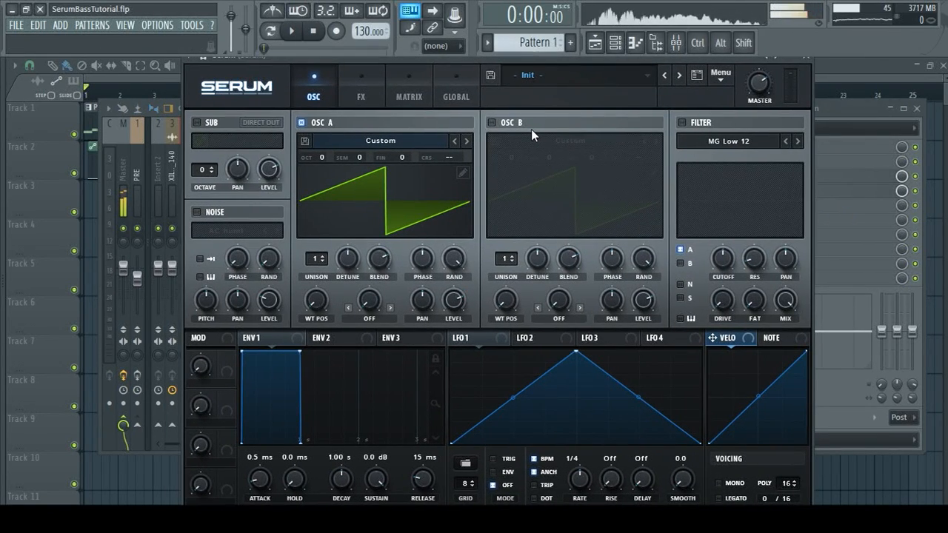
pyautogui.click(380, 141)
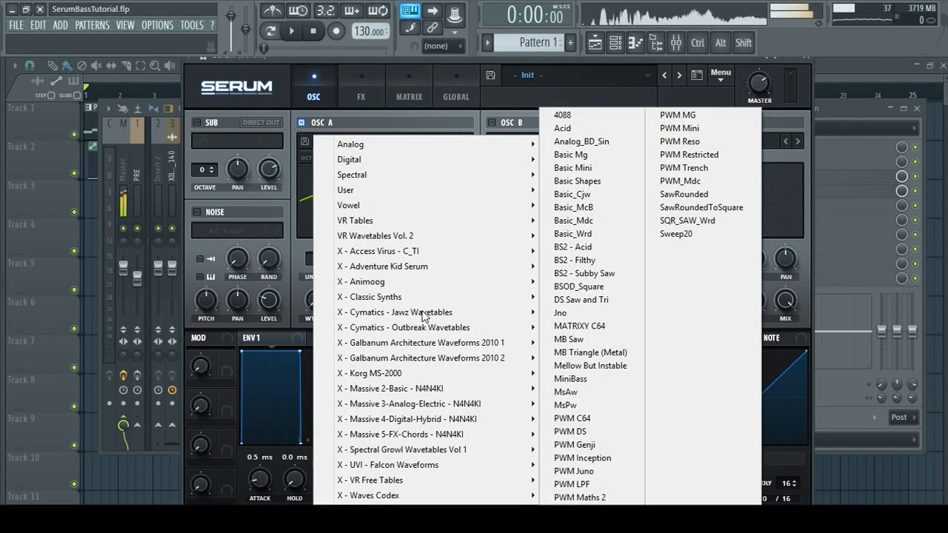
pyautogui.moveTo(422, 388)
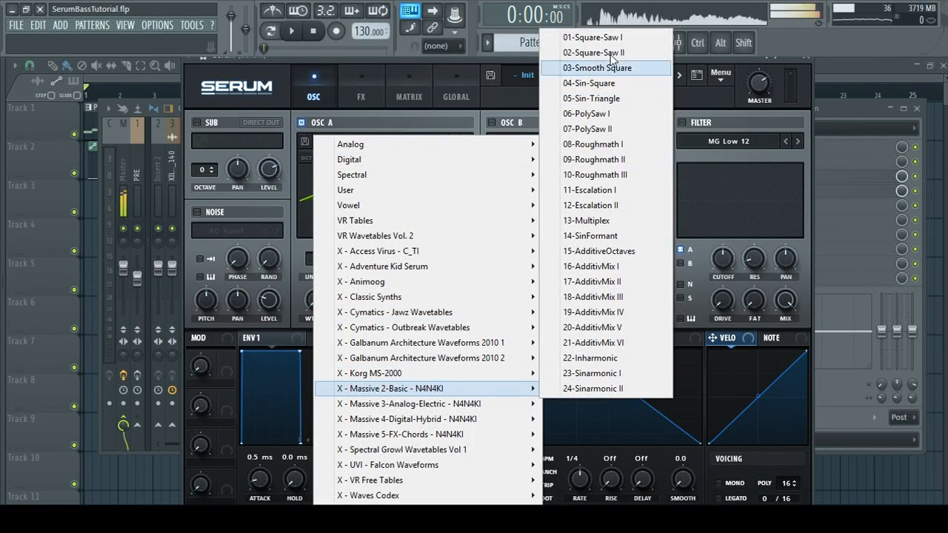
pyautogui.click(584, 37)
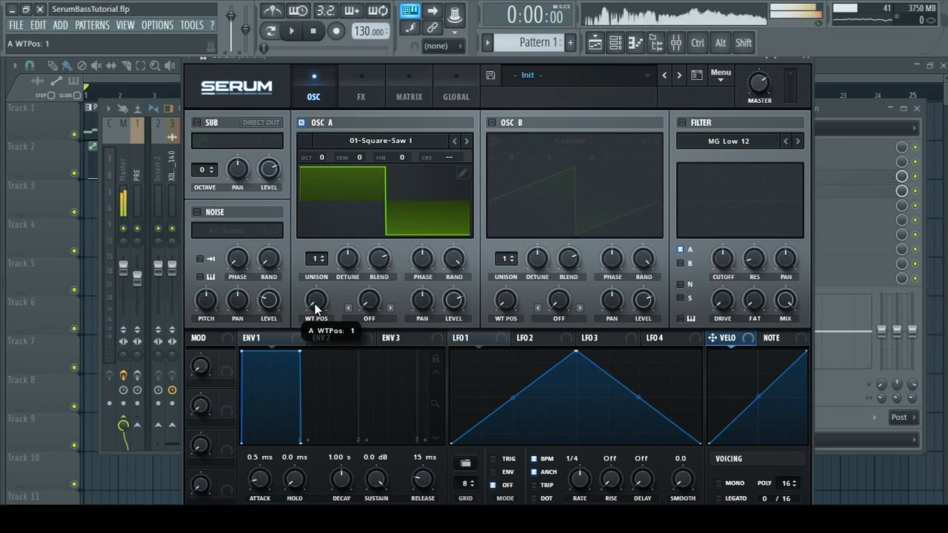
pyautogui.moveTo(317, 299); pyautogui.dragTo(317, 251)
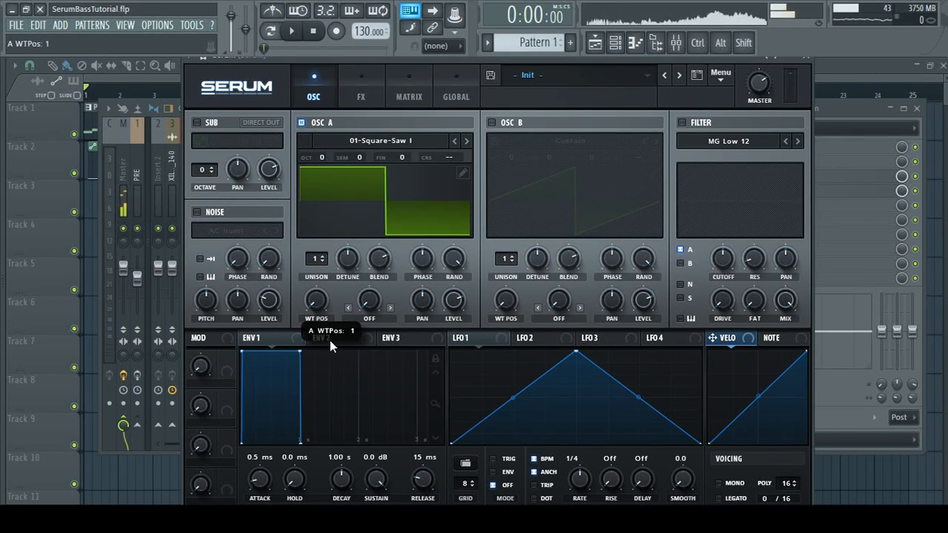
pyautogui.moveTo(319, 302)
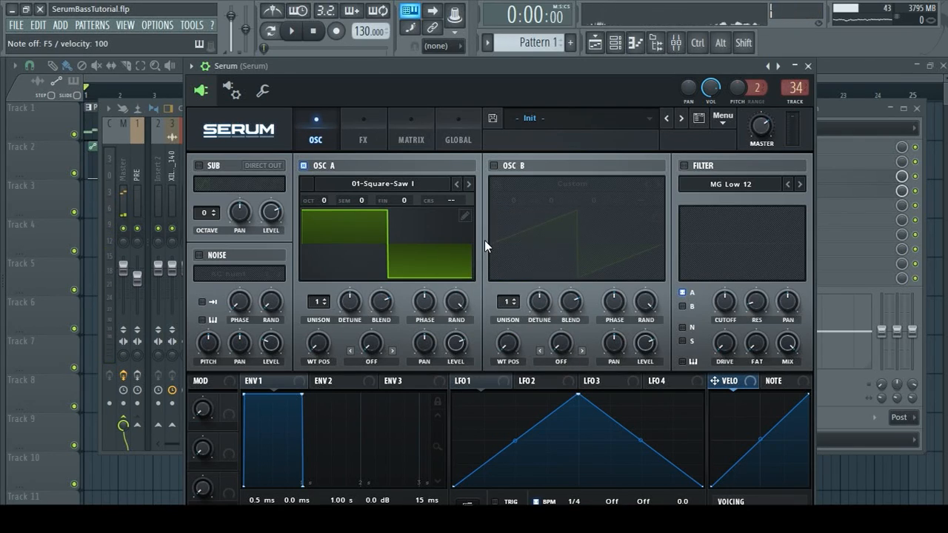
# Change Serum's filter type from MG Low 12 to Reverb under Misc
pyautogui.click(683, 166)
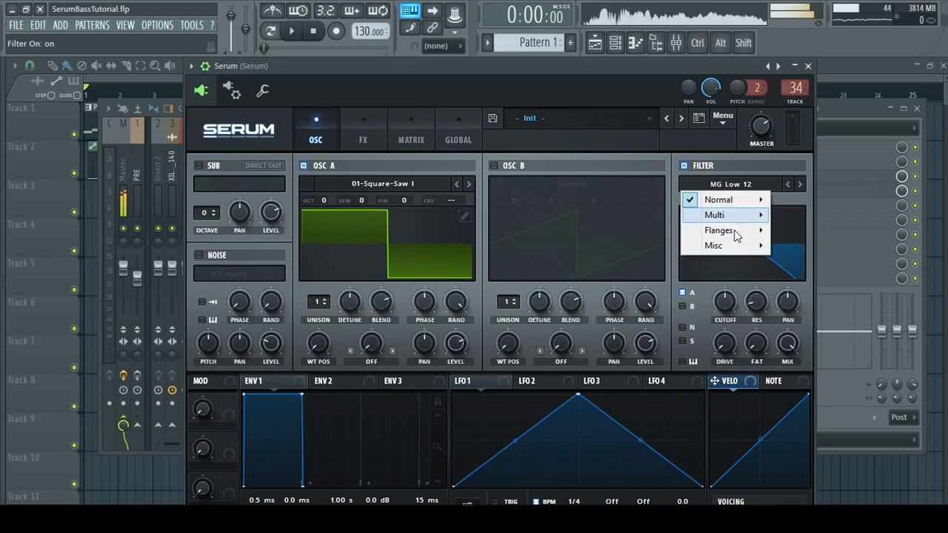
pyautogui.moveTo(714, 246)
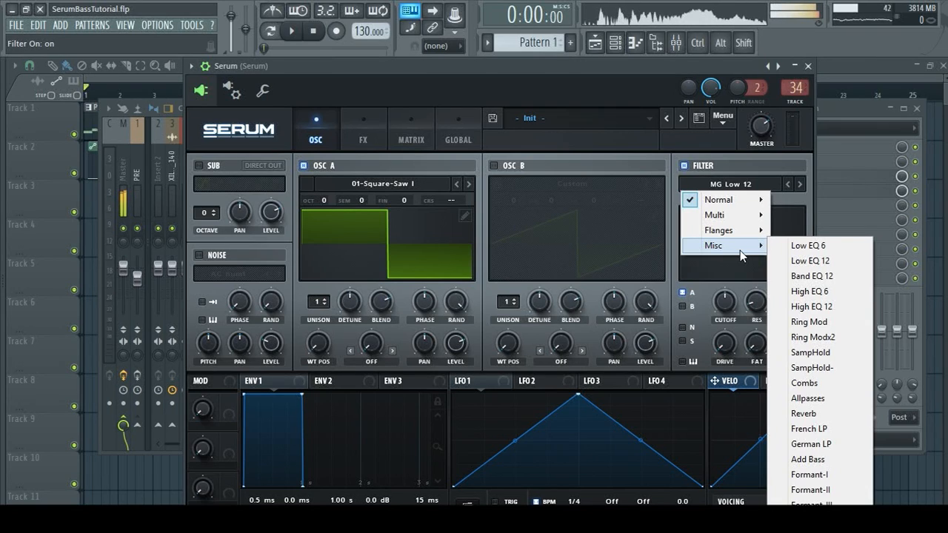
pyautogui.moveTo(828, 388)
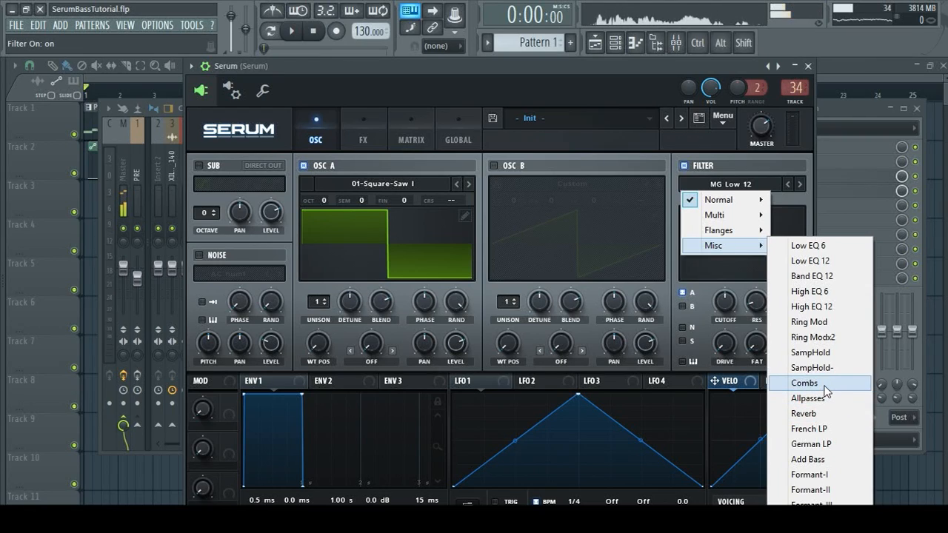
pyautogui.moveTo(827, 398)
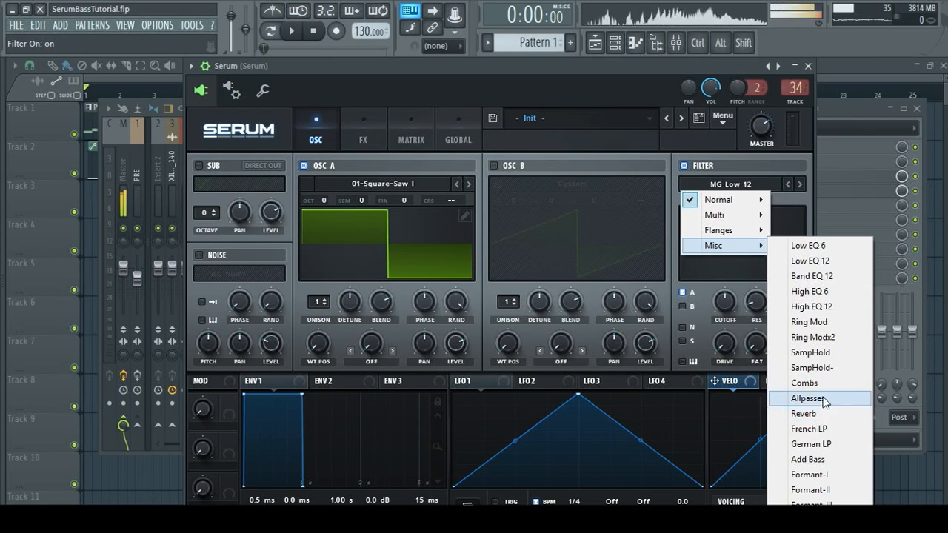
pyautogui.click(802, 414)
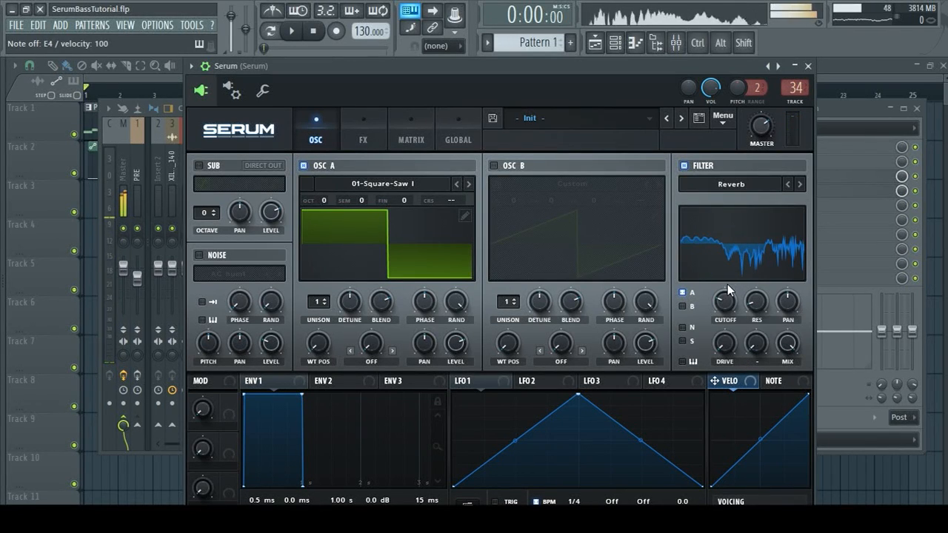
# Pull the Reverb filter cutoff down from about 1701 Hz to roughly 161 Hz
pyautogui.moveTo(725, 299); pyautogui.dragTo(724, 289)
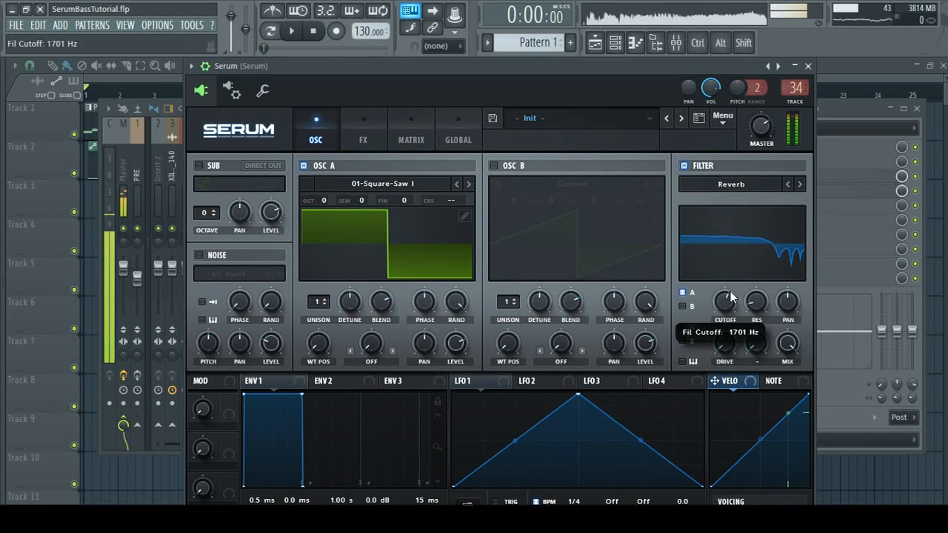
pyautogui.moveTo(725, 302); pyautogui.dragTo(740, 347)
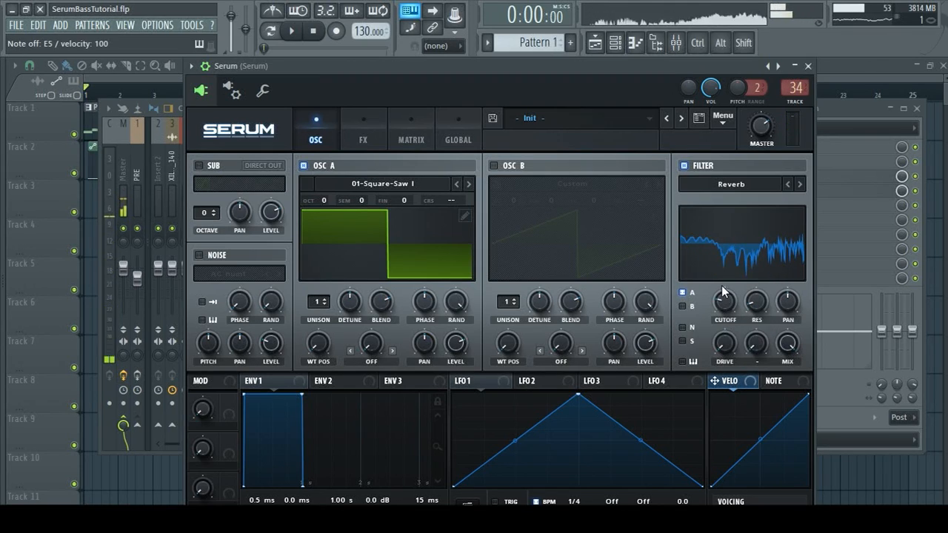
pyautogui.moveTo(735, 302)
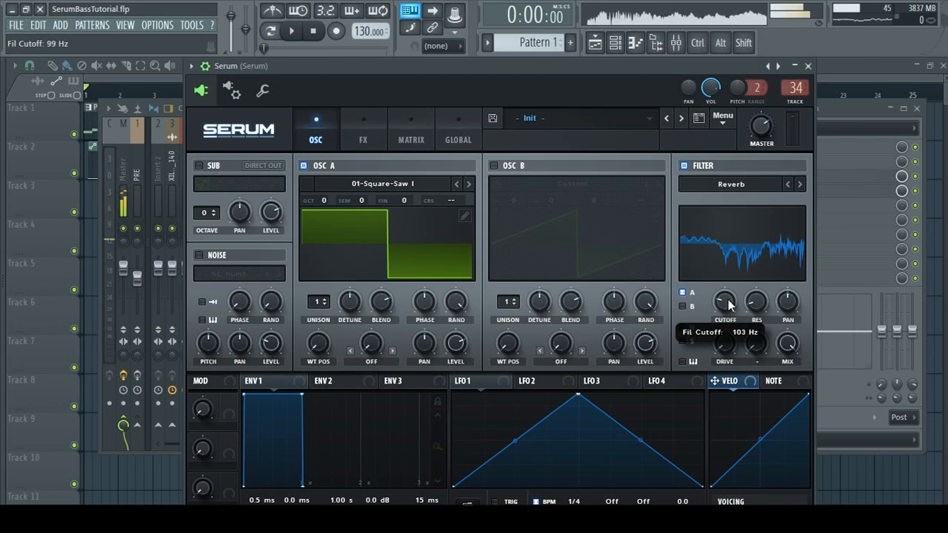
pyautogui.moveTo(724, 302); pyautogui.dragTo(725, 293)
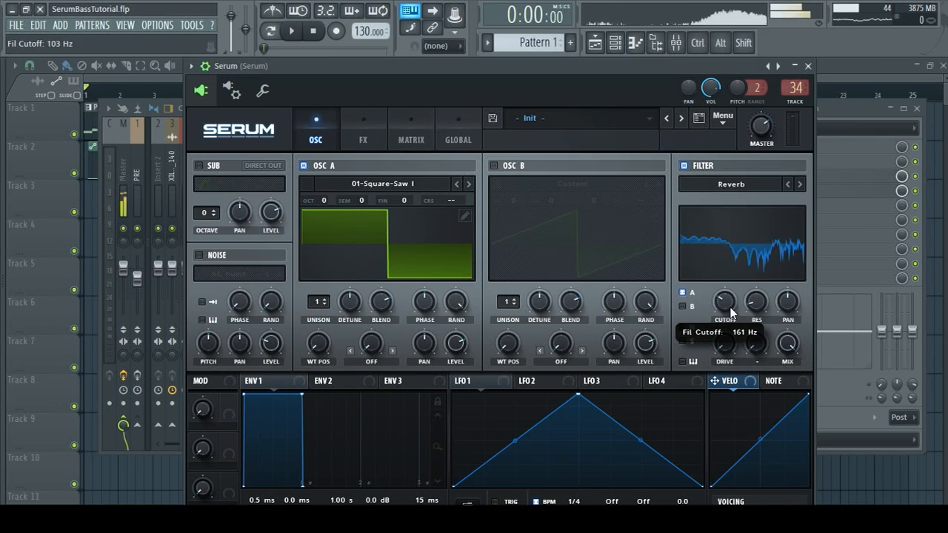
pyautogui.moveTo(724, 302); pyautogui.dragTo(725, 326)
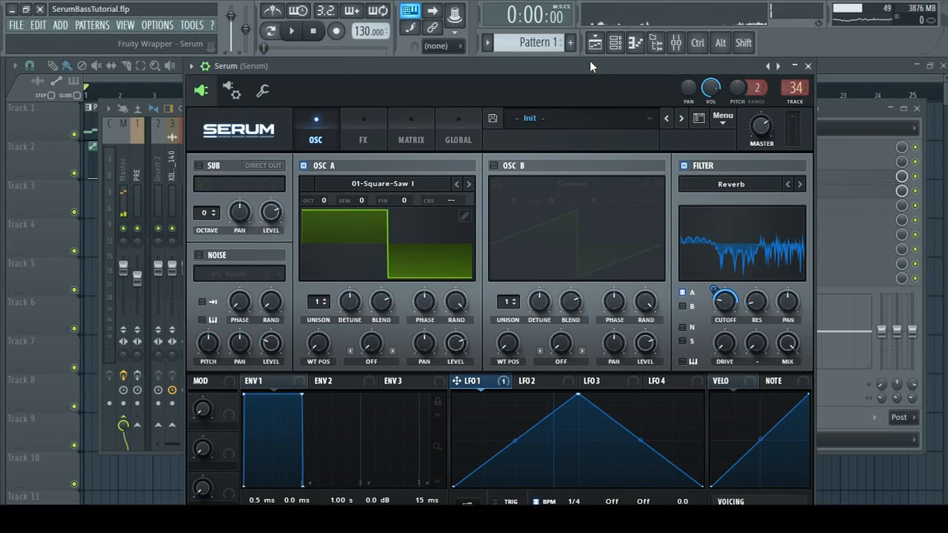
pyautogui.moveTo(537, 151)
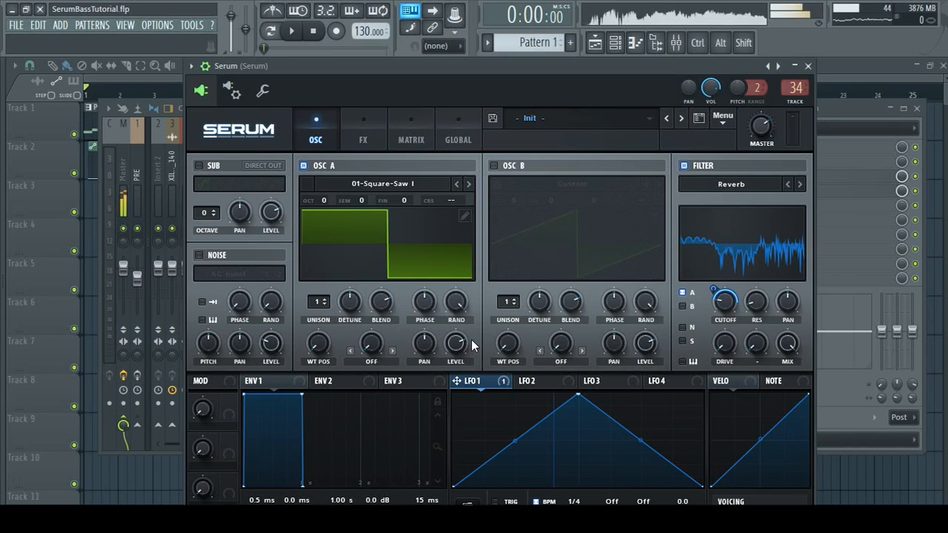
pyautogui.moveTo(320, 355)
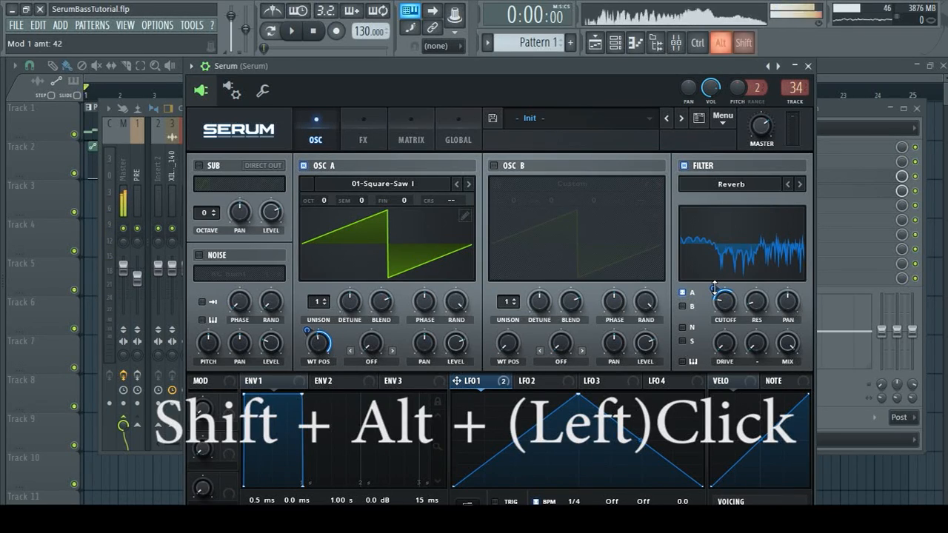
# Set LFO 1's modulation amount on the filter cutoff to about 36% and nudge the cutoff
pyautogui.moveTo(726, 302); pyautogui.dragTo(725, 296)
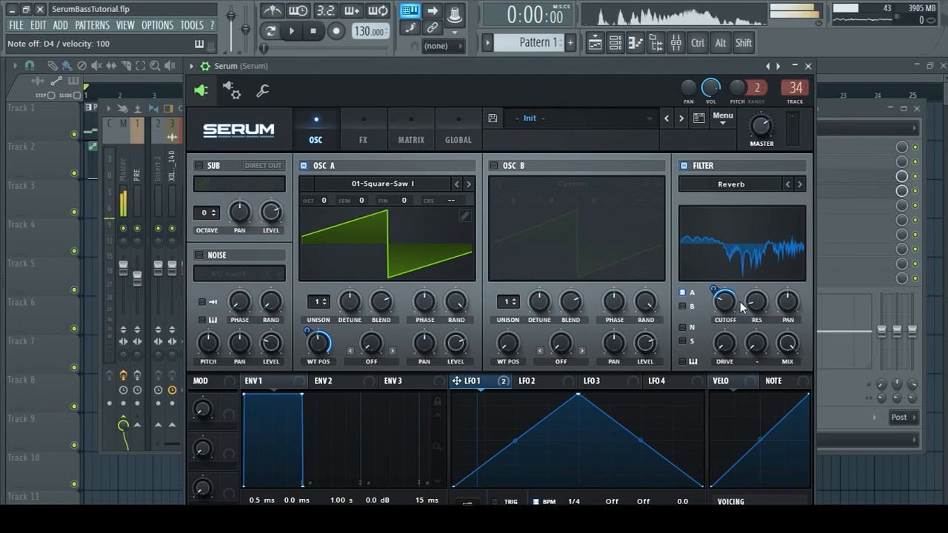
pyautogui.moveTo(723, 302)
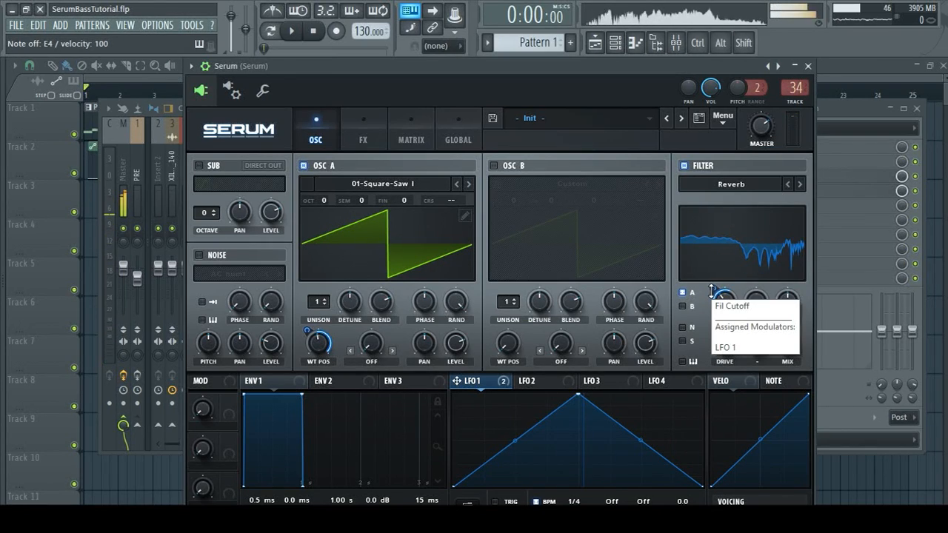
pyautogui.moveTo(713, 290); pyautogui.dragTo(712, 284)
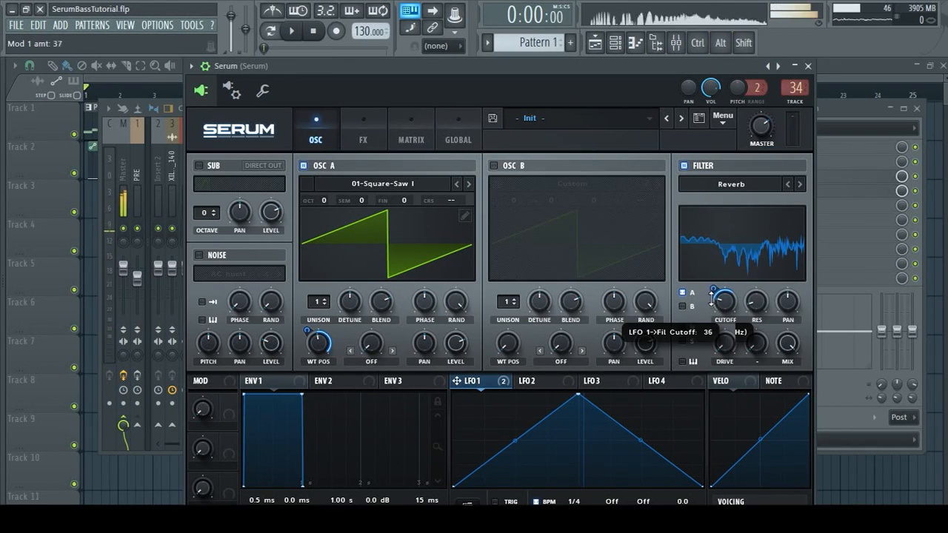
pyautogui.moveTo(712, 299); pyautogui.dragTo(712, 319)
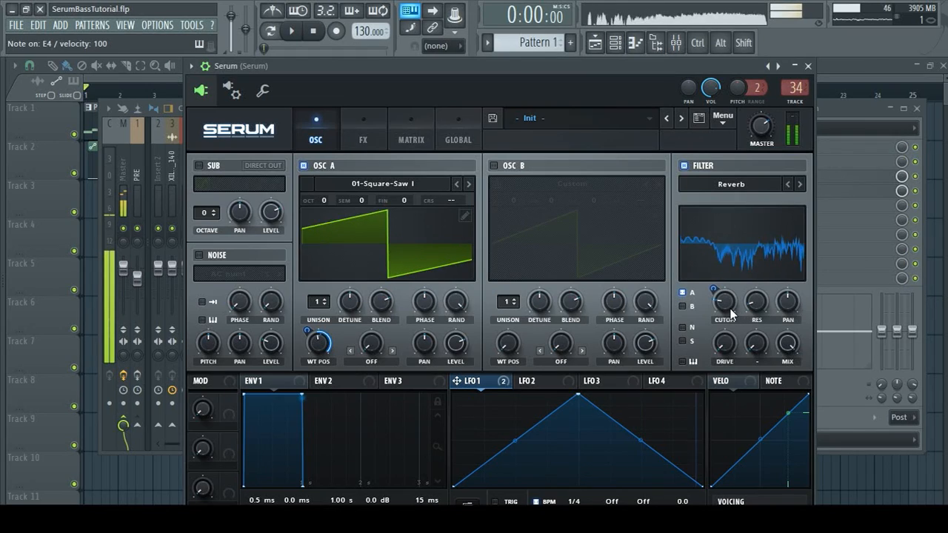
pyautogui.moveTo(788, 344); pyautogui.dragTo(787, 333)
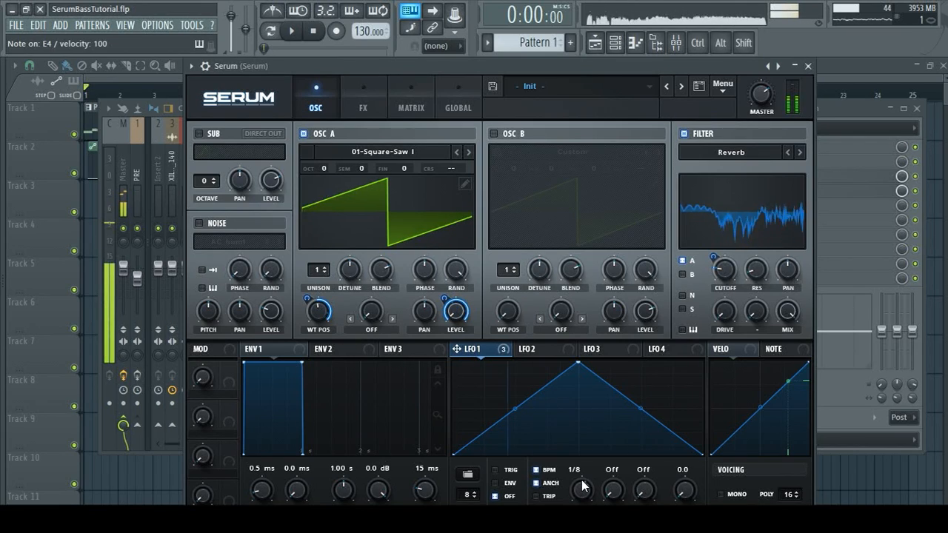
# Set the LFO 1 Rate knob to 1/4
pyautogui.moveTo(580, 488); pyautogui.dragTo(580, 459)
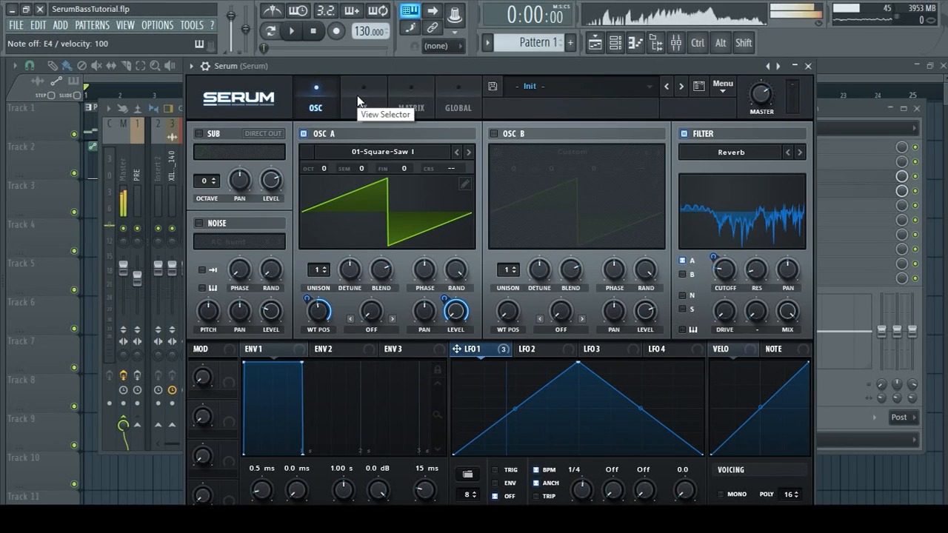
pyautogui.moveTo(362, 104)
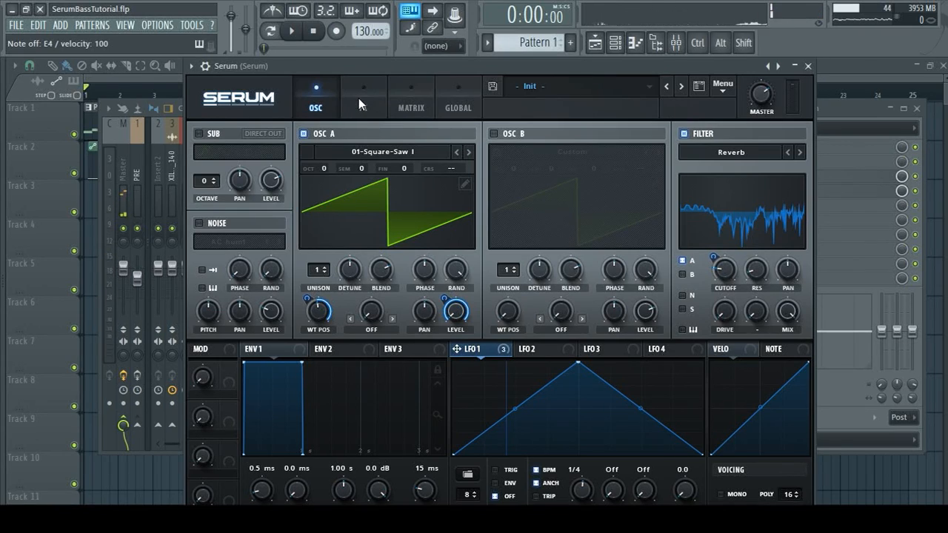
# Enable an FX Filter on HP 12 with lowered cutoff, then set the main filter type to Allpasses
pyautogui.click(362, 96)
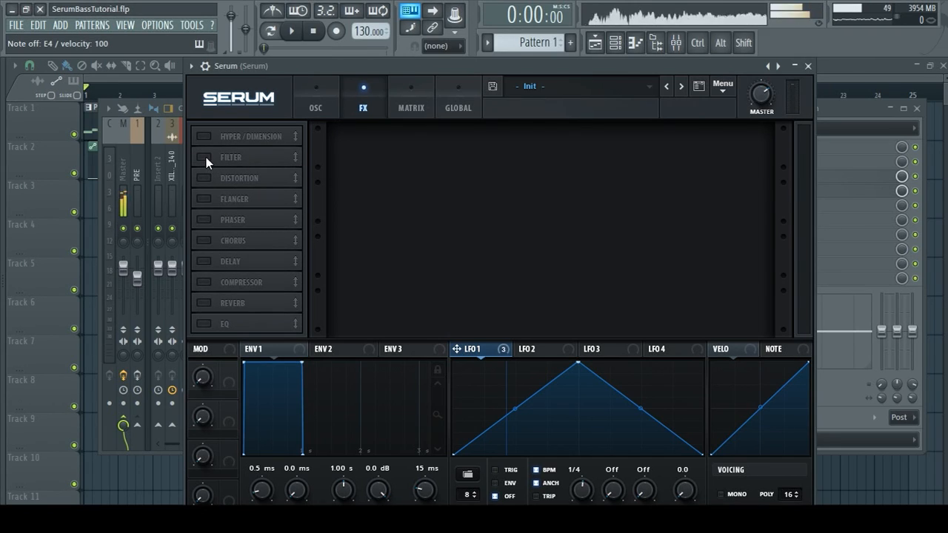
pyautogui.click(204, 157)
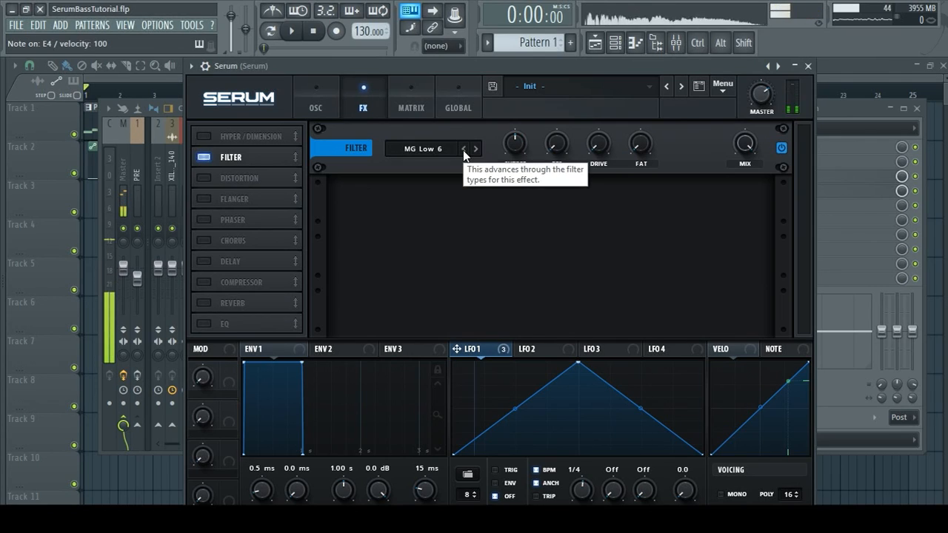
pyautogui.click(428, 148)
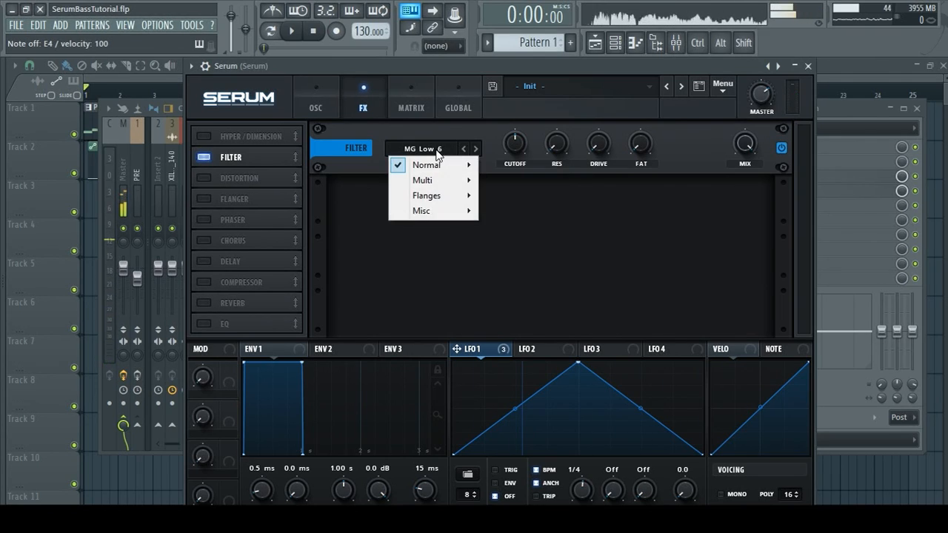
pyautogui.moveTo(422, 181)
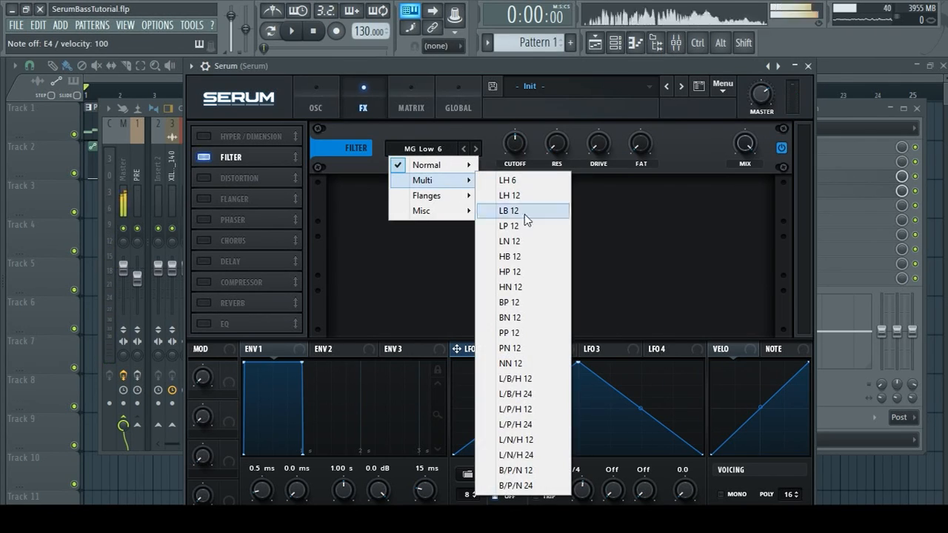
pyautogui.click(509, 272)
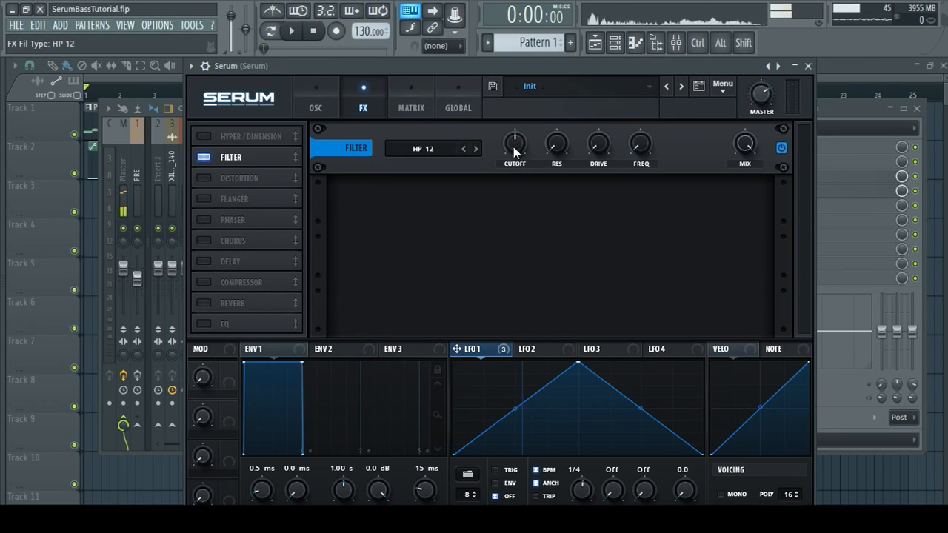
pyautogui.moveTo(520, 150)
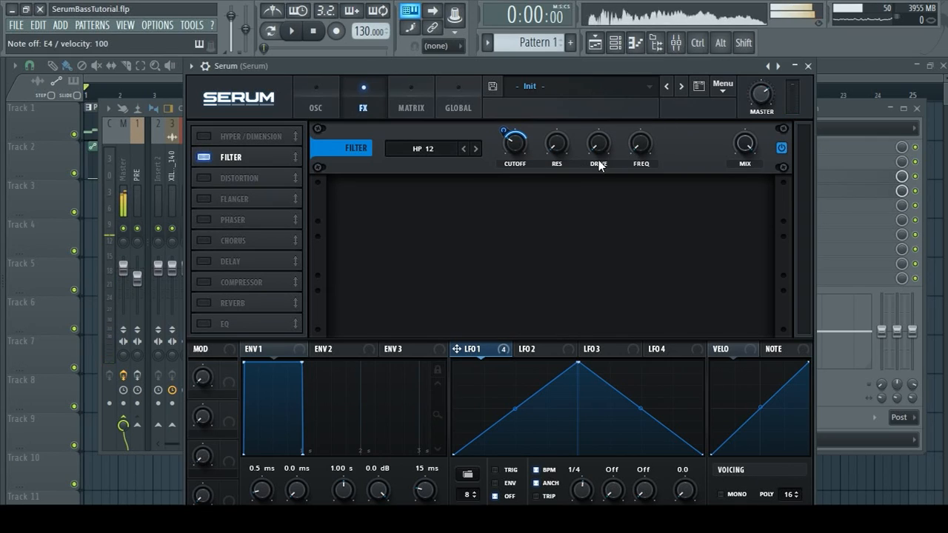
pyautogui.moveTo(599, 142); pyautogui.dragTo(598, 155)
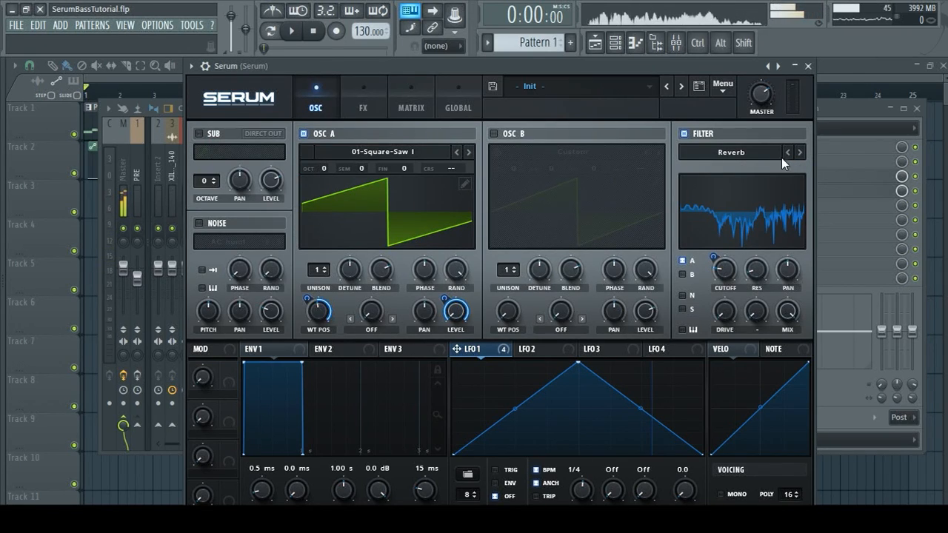
pyautogui.click(800, 151)
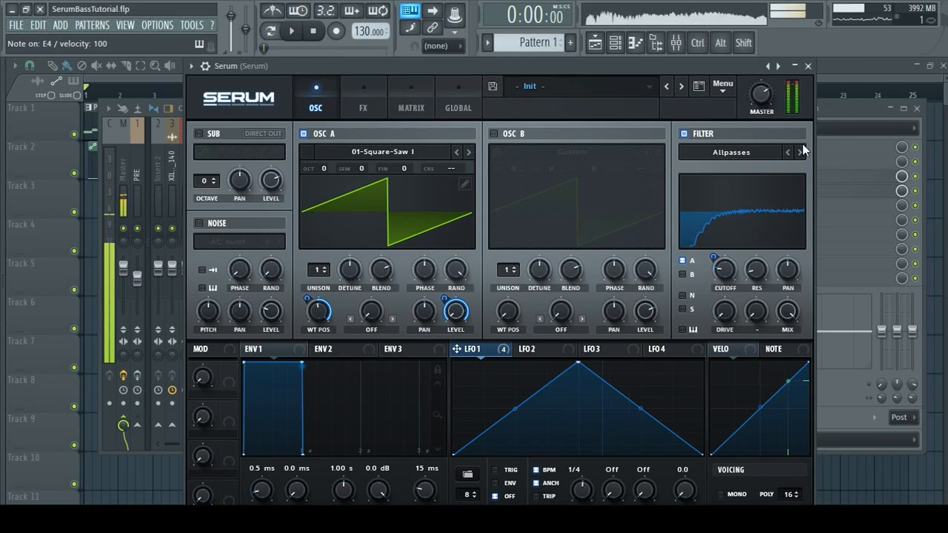
# Step the main filter to Combs, assign LFO 1 to OSC A WT Pos and redraw its curve as a decay
pyautogui.click(799, 151)
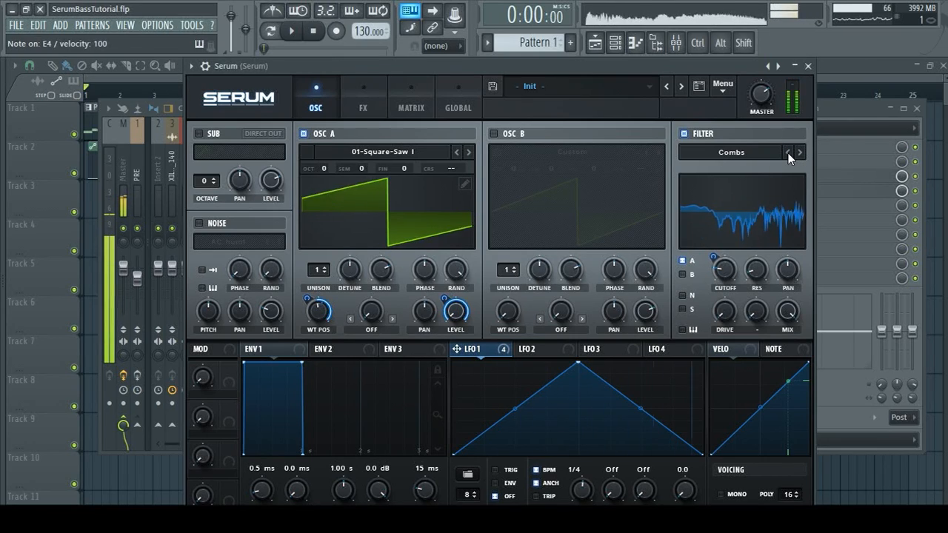
pyautogui.click(800, 151)
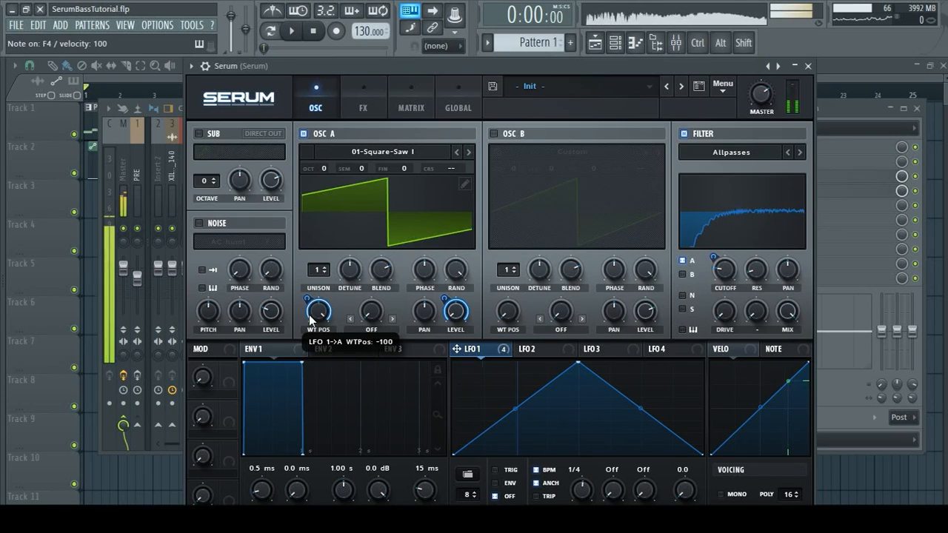
pyautogui.moveTo(319, 310); pyautogui.dragTo(327, 205)
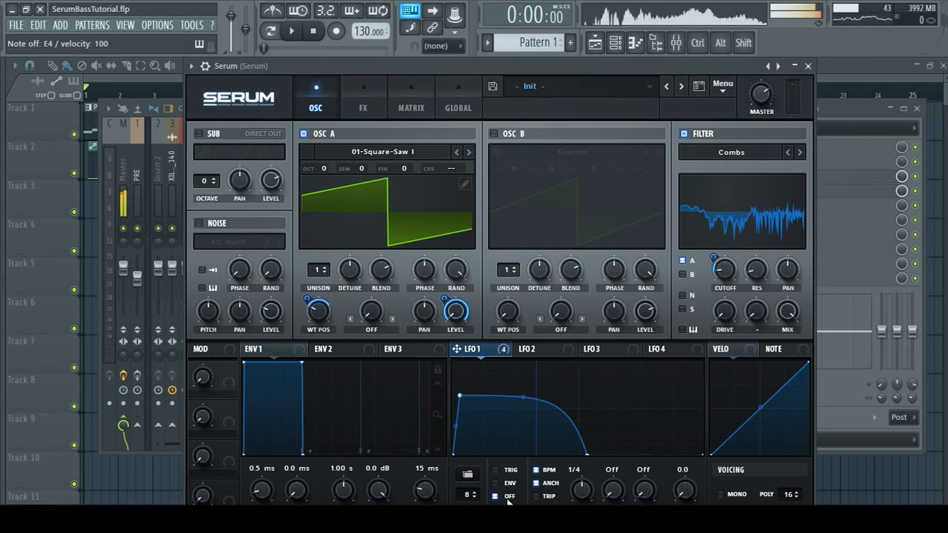
pyautogui.click(498, 469)
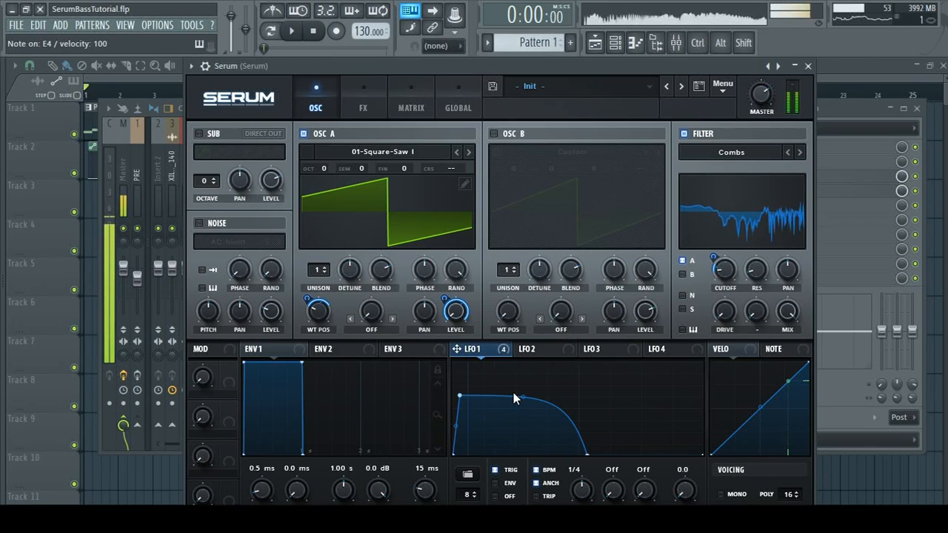
# Enable Tube distortion and Hyper/Dimension in Serum's FX rack with a low dimension mix
pyautogui.click(361, 98)
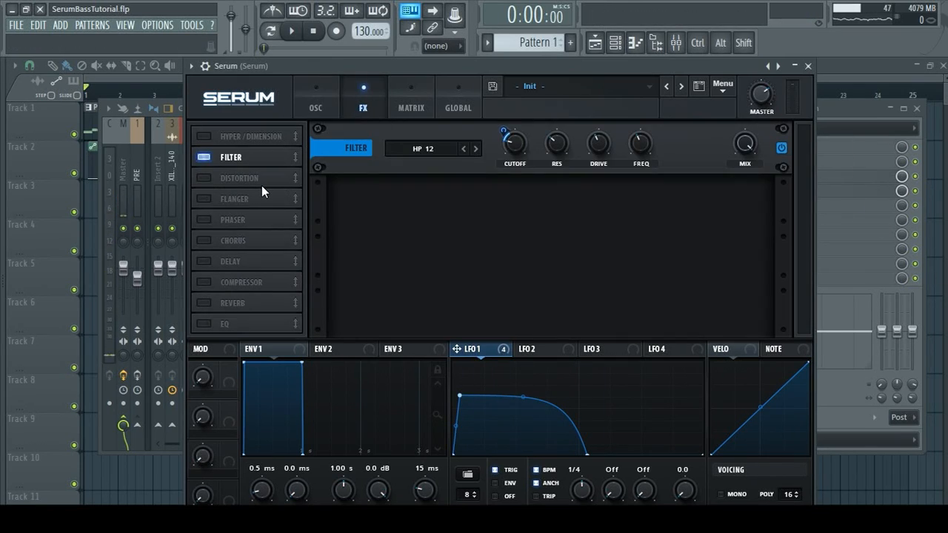
pyautogui.moveTo(226, 231)
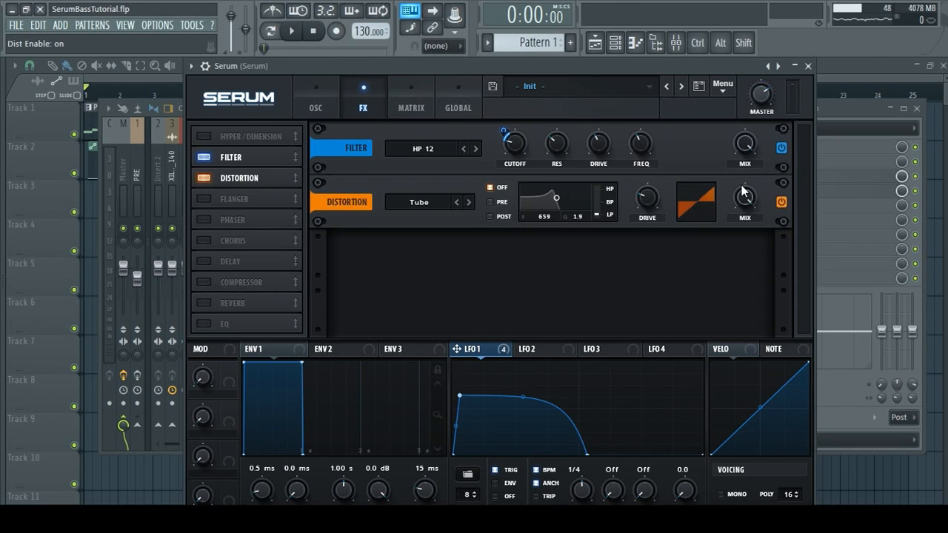
pyautogui.moveTo(646, 199)
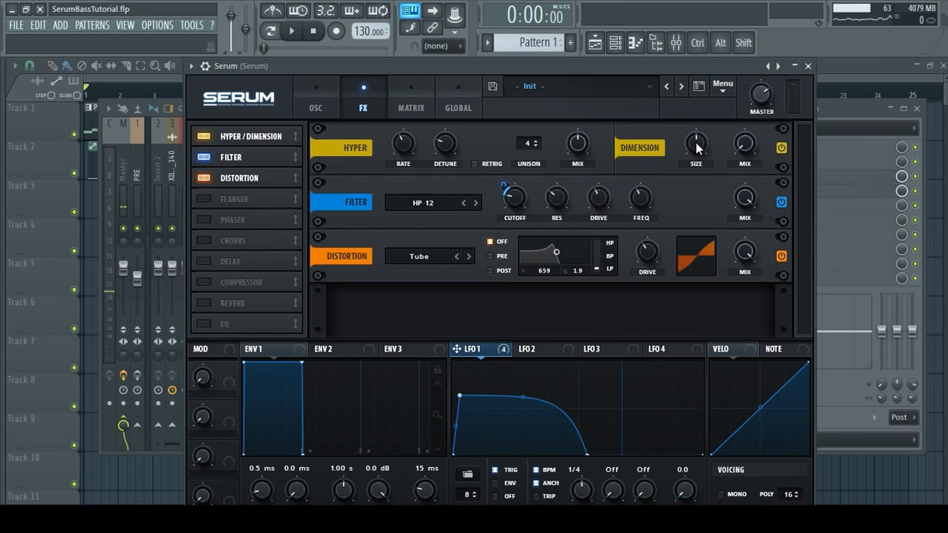
pyautogui.moveTo(696, 146)
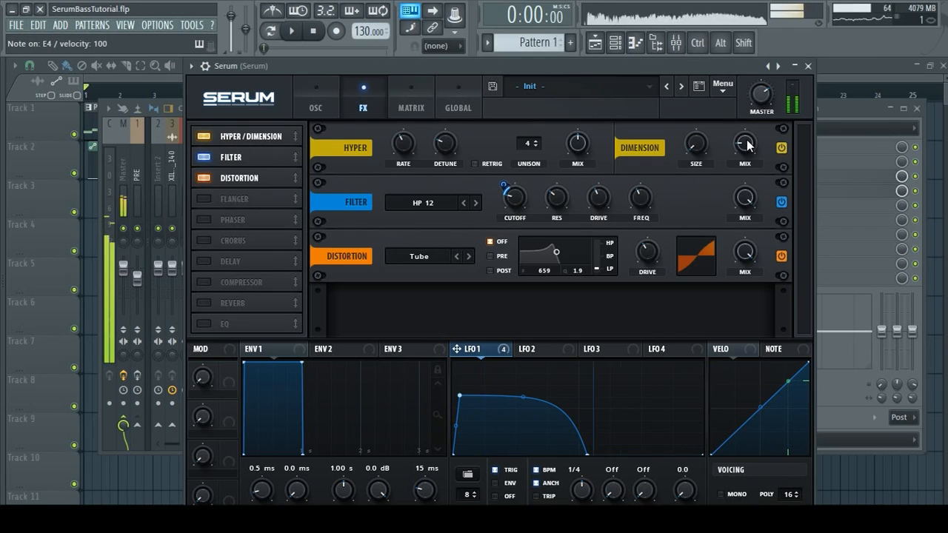
pyautogui.click(779, 148)
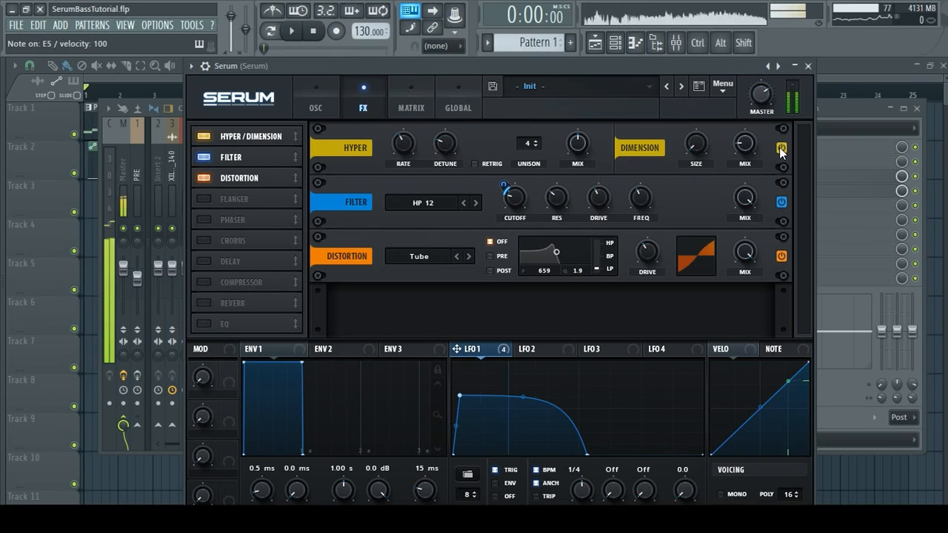
pyautogui.moveTo(744, 142)
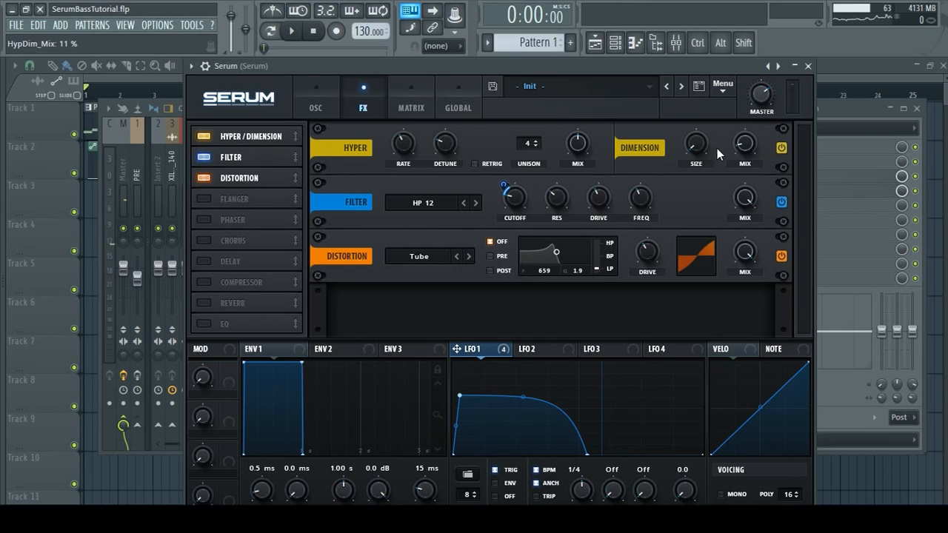
pyautogui.moveTo(600, 163)
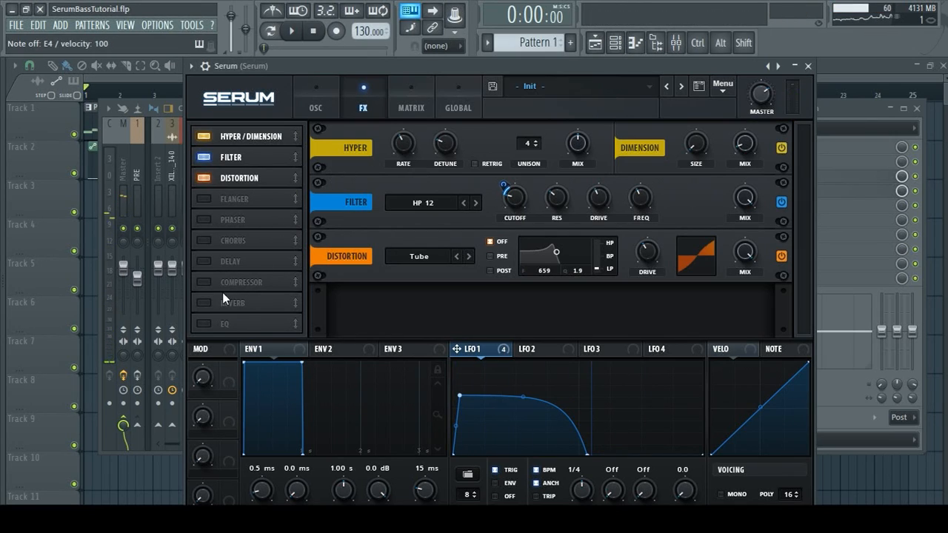
# Enable Serum's Compressor effect in multiband mode after the distortion
pyautogui.click(240, 281)
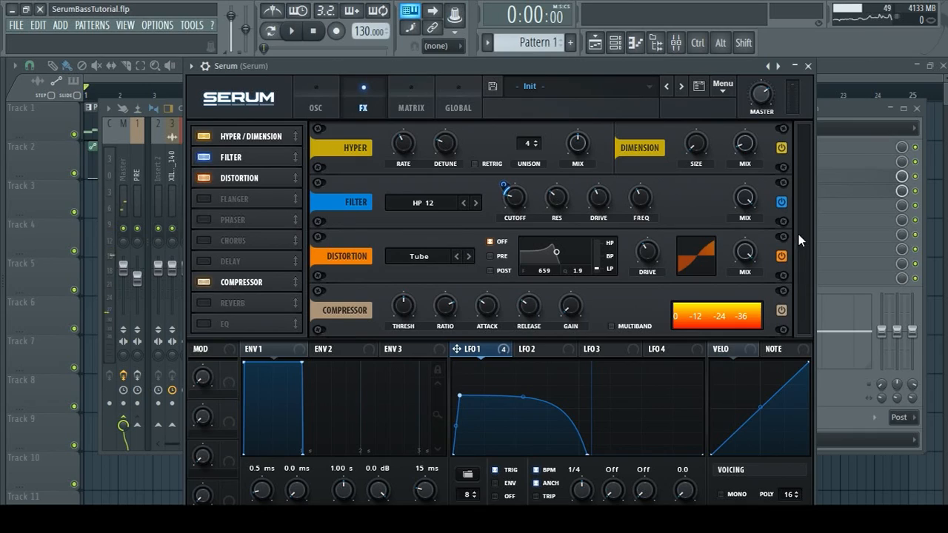
pyautogui.click(610, 326)
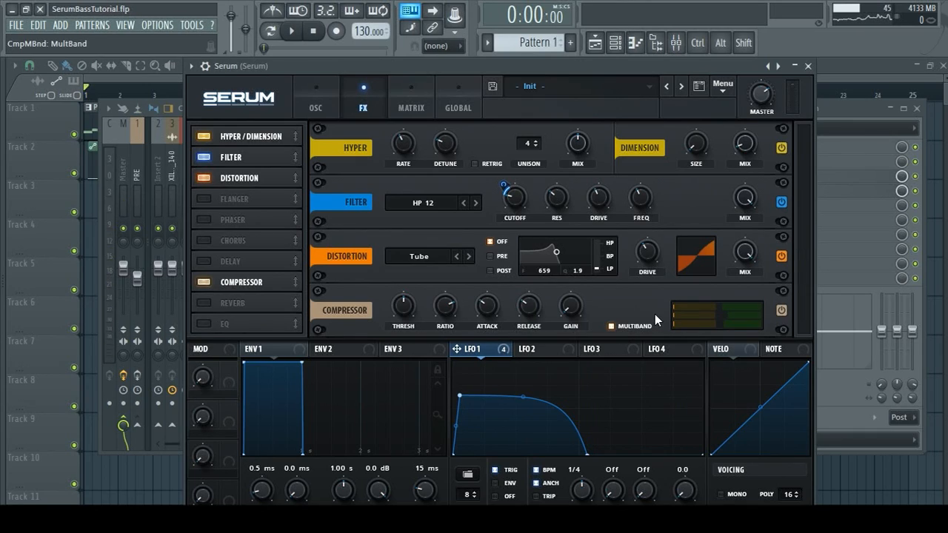
pyautogui.moveTo(704, 335)
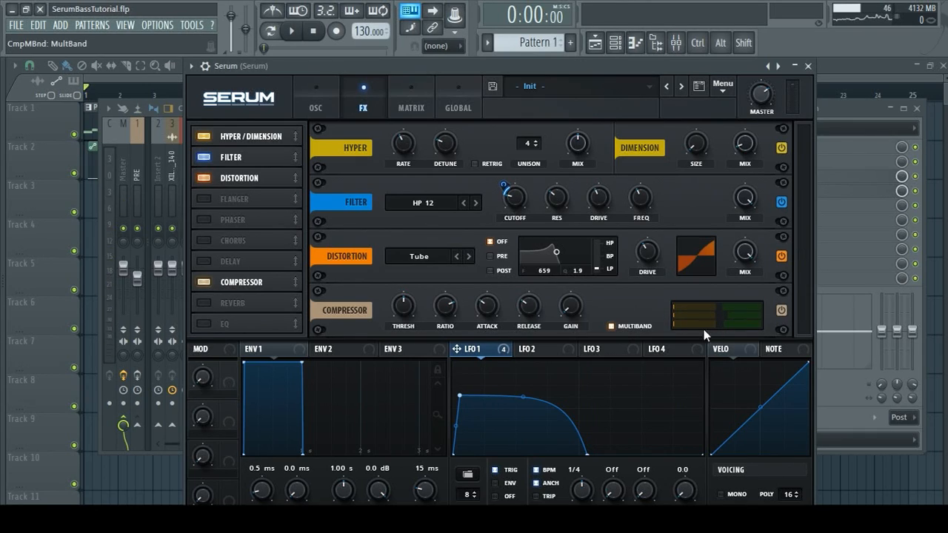
pyautogui.moveTo(585, 218)
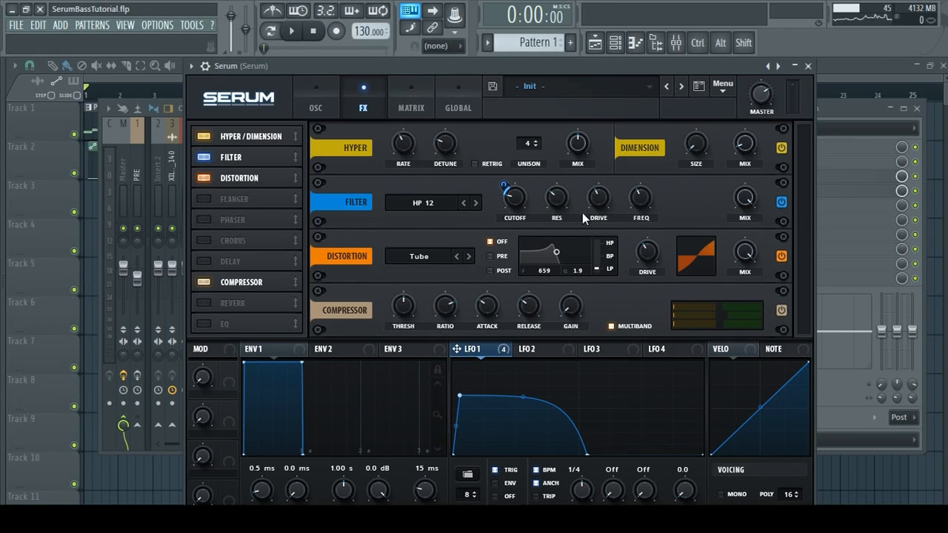
pyautogui.moveTo(520, 311)
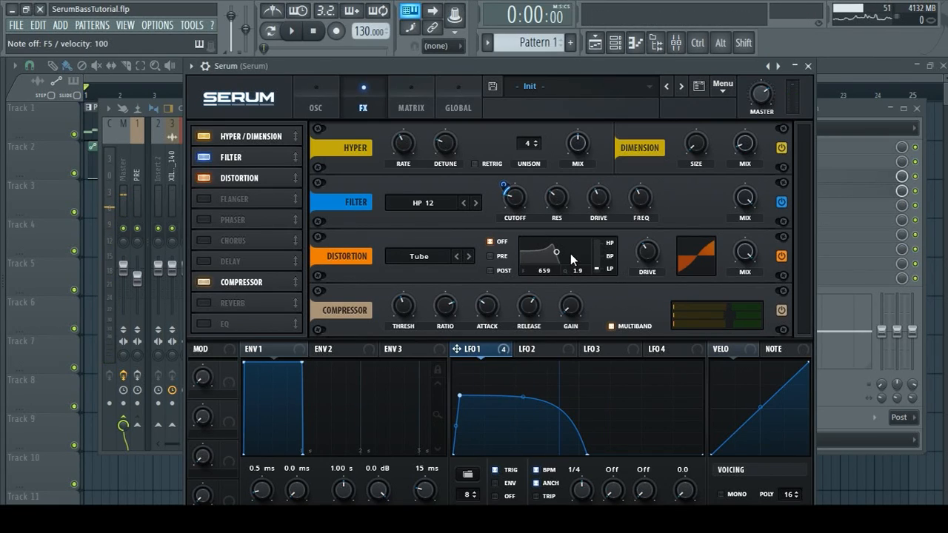
pyautogui.moveTo(725, 314)
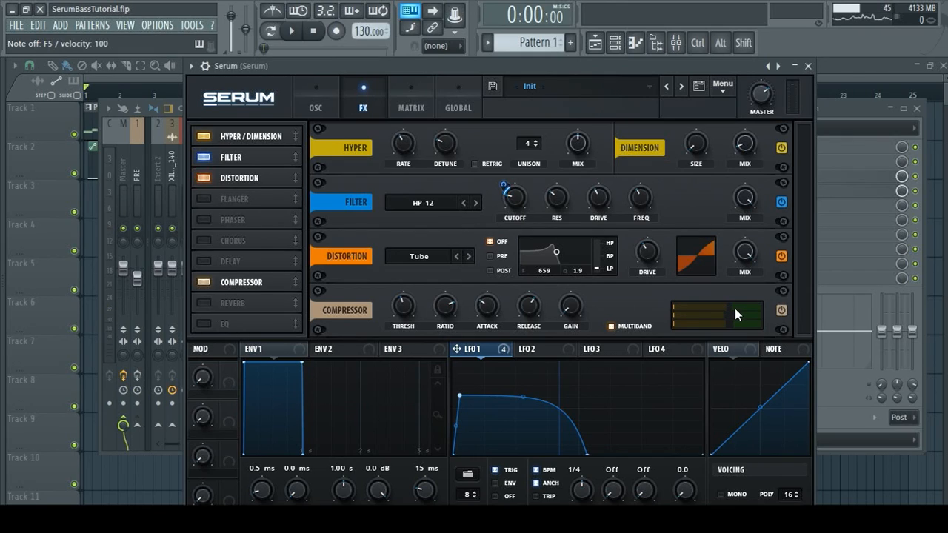
pyautogui.moveTo(727, 314)
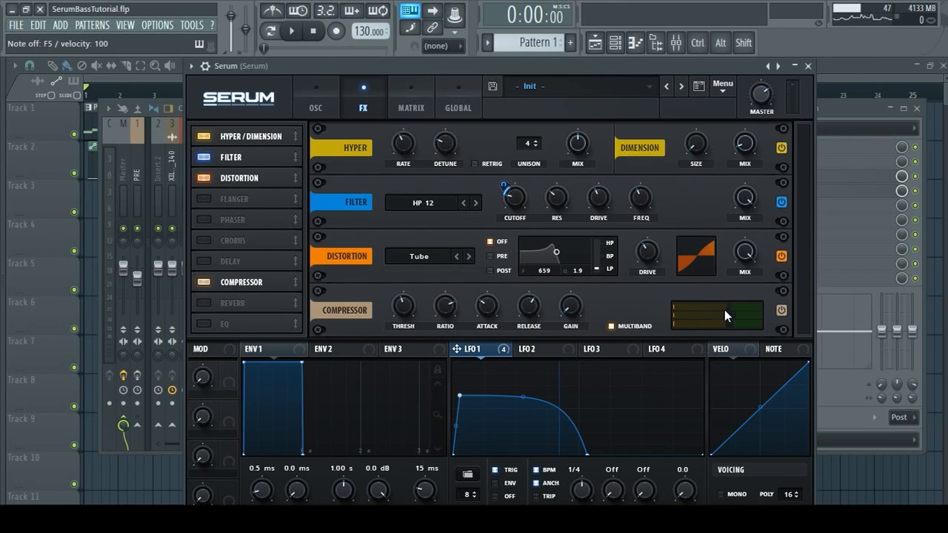
pyautogui.moveTo(718, 317)
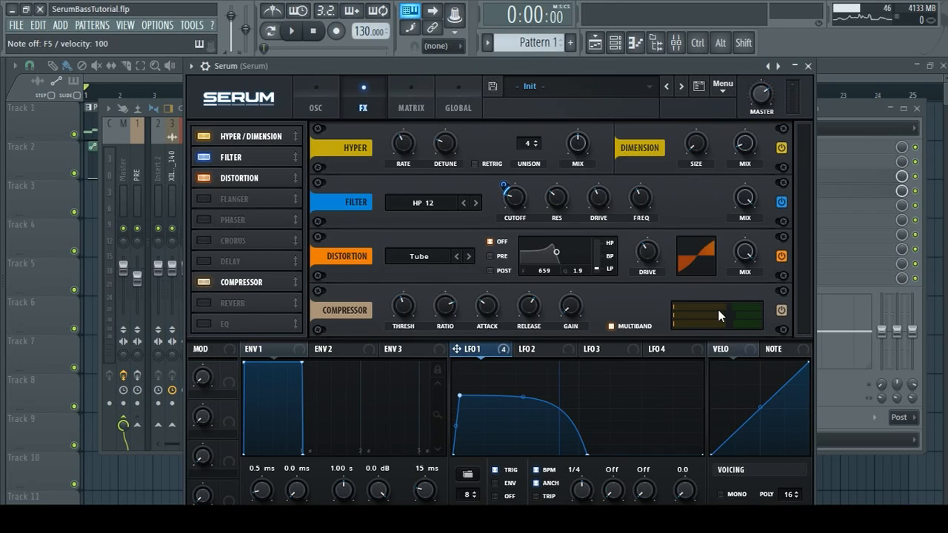
pyautogui.moveTo(711, 317)
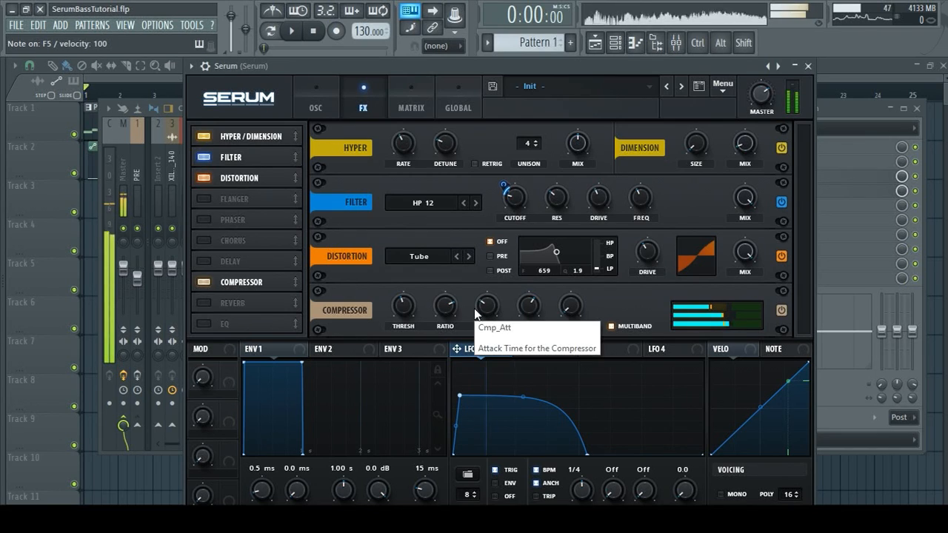
# Switch on the SUB oscillator beneath oscillator A and raise its level
pyautogui.click(314, 98)
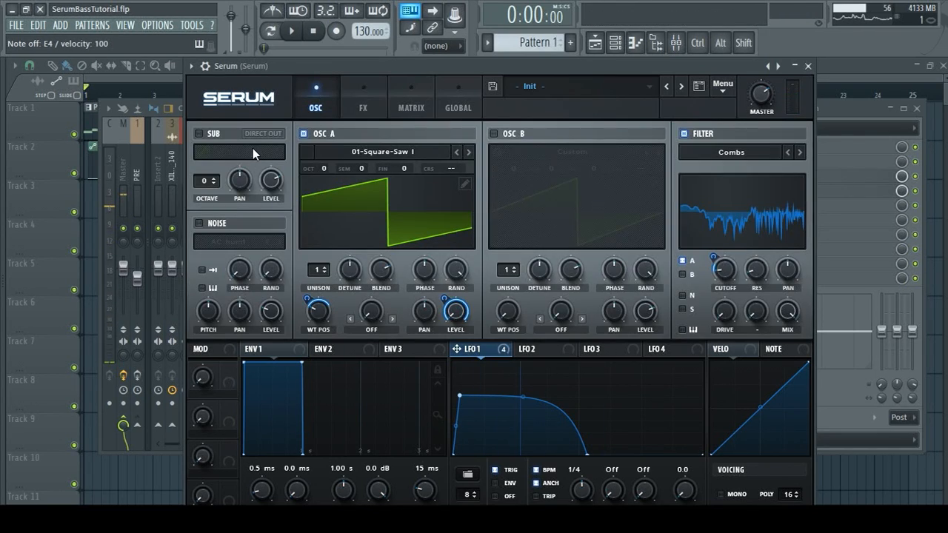
pyautogui.moveTo(202, 136)
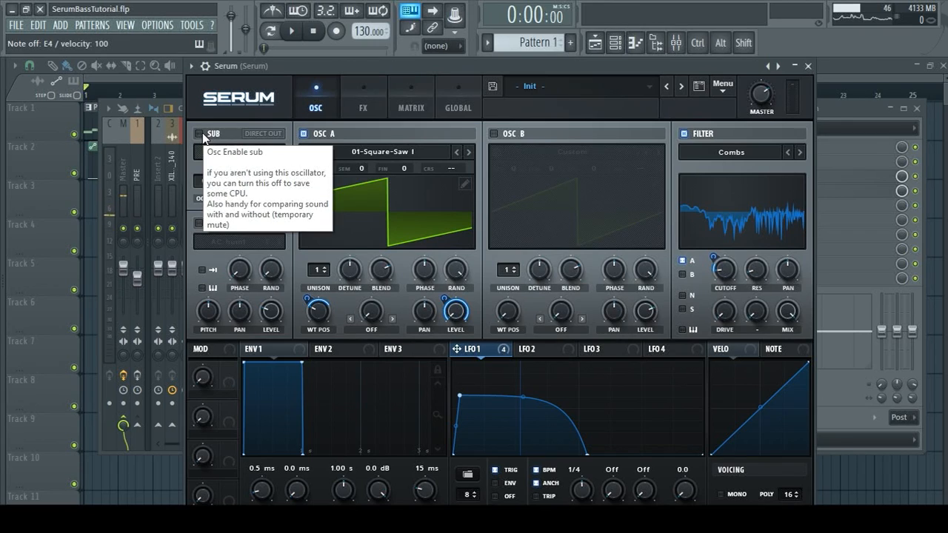
pyautogui.click(201, 134)
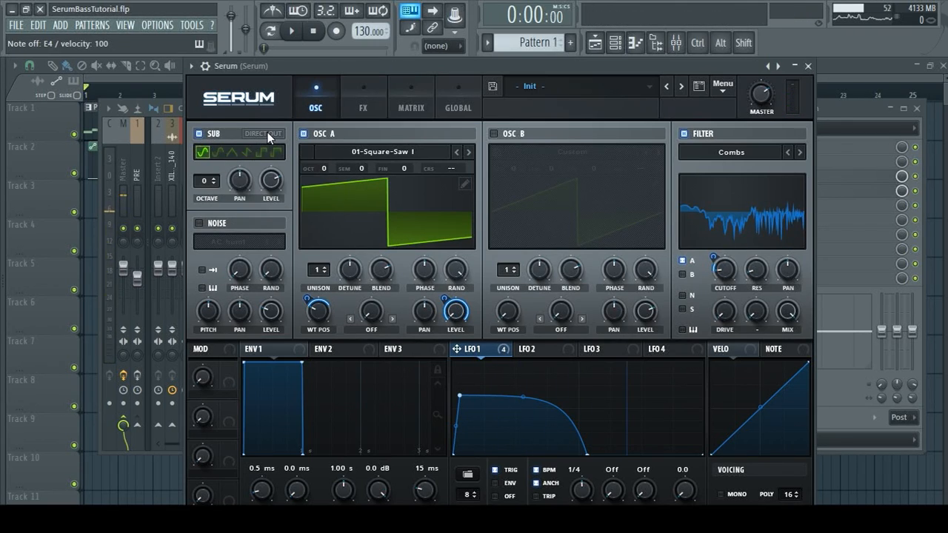
pyautogui.click(262, 134)
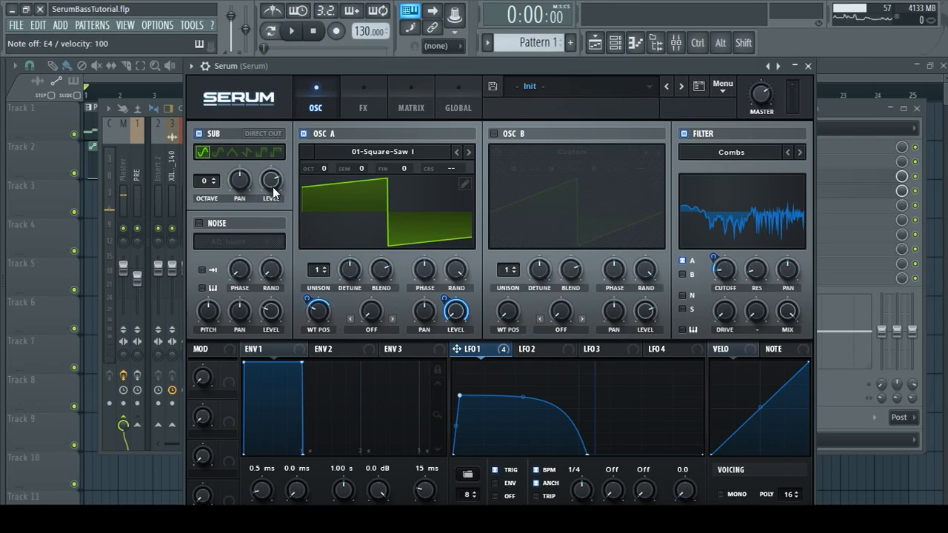
pyautogui.moveTo(270, 181); pyautogui.dragTo(274, 175)
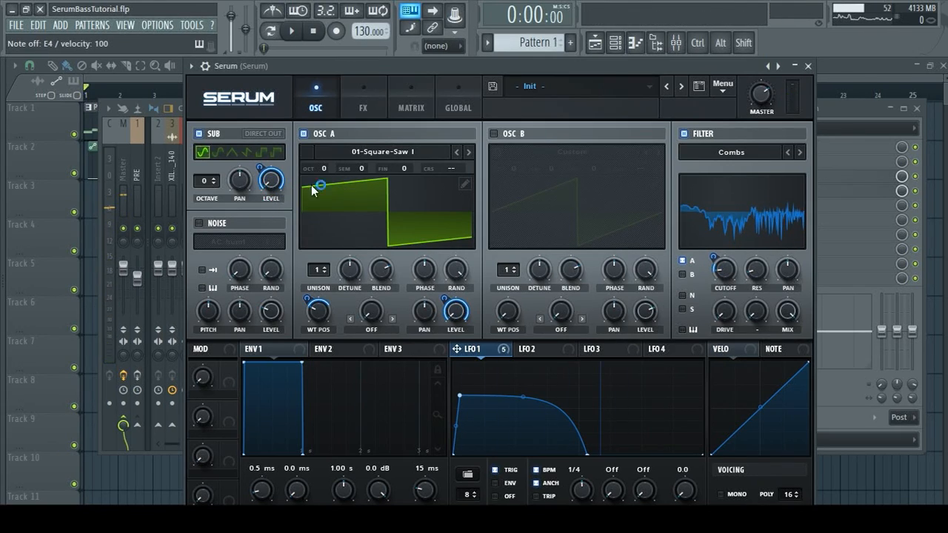
pyautogui.moveTo(283, 223)
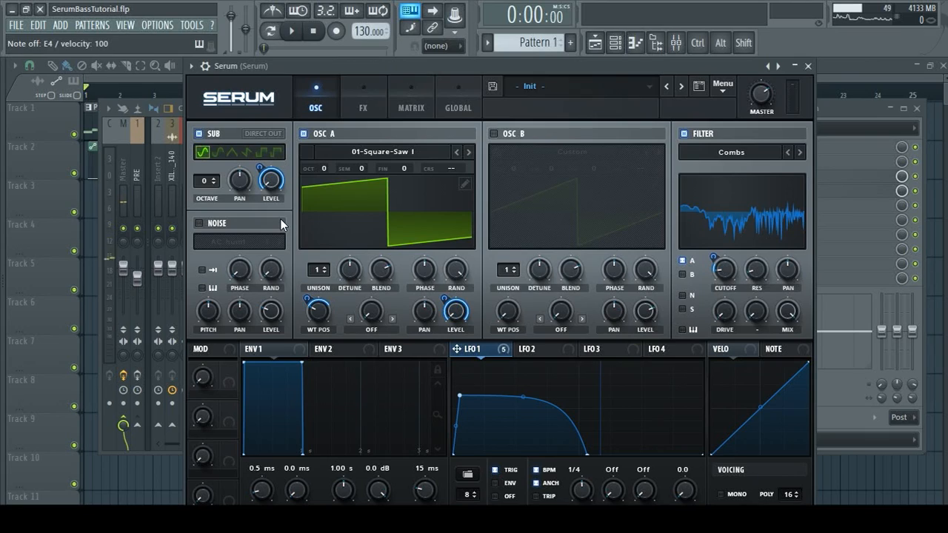
pyautogui.moveTo(332, 197)
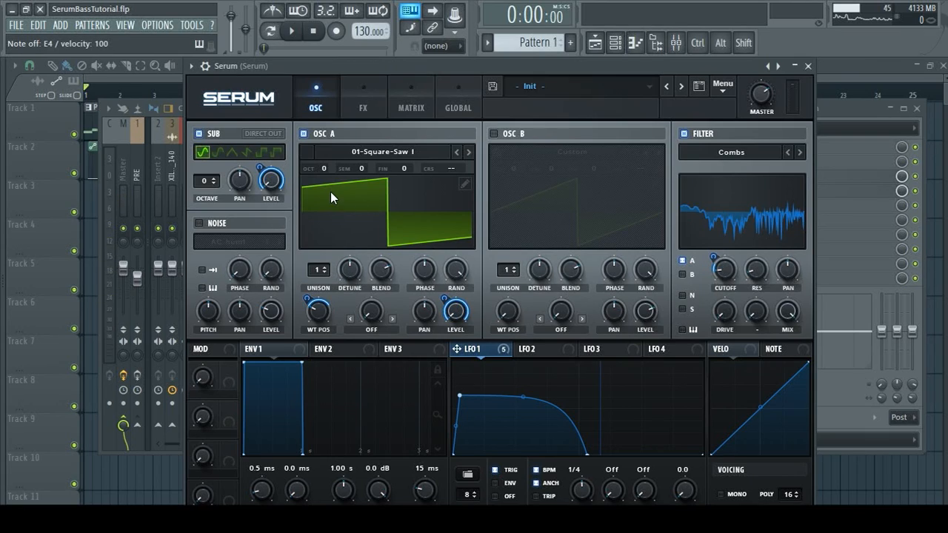
pyautogui.moveTo(406, 213)
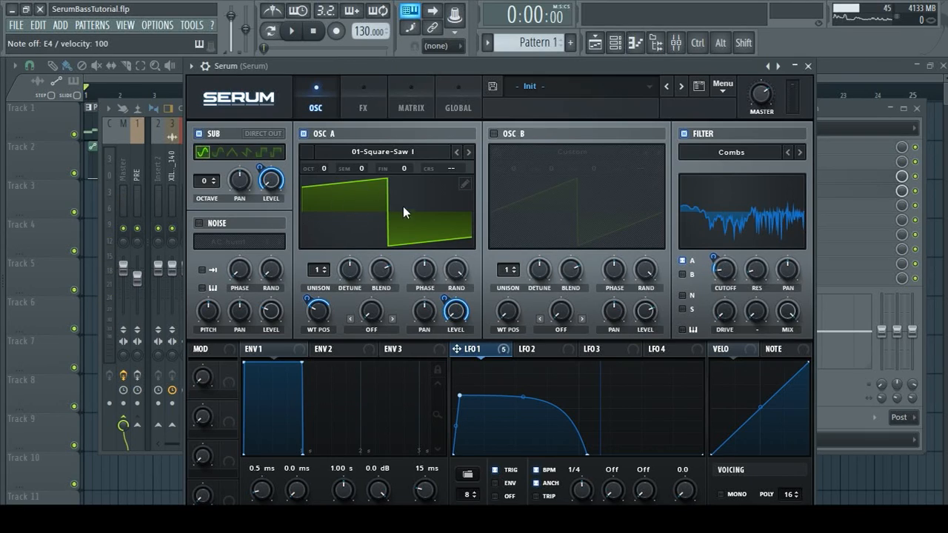
pyautogui.moveTo(317, 191)
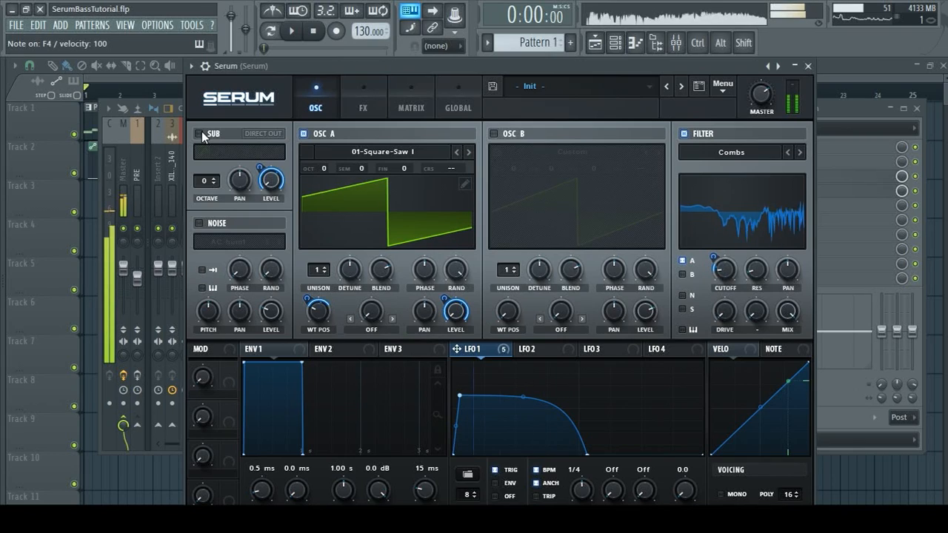
# Re-enable SUB, set the filter to Allpasses, and add an EQ with LFO 1 on FreqH
pyautogui.click(800, 151)
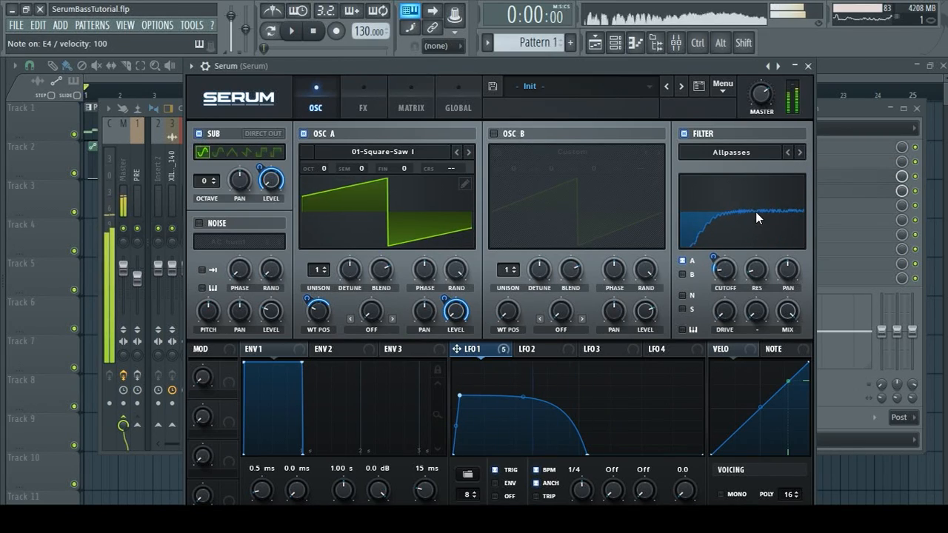
pyautogui.click(361, 96)
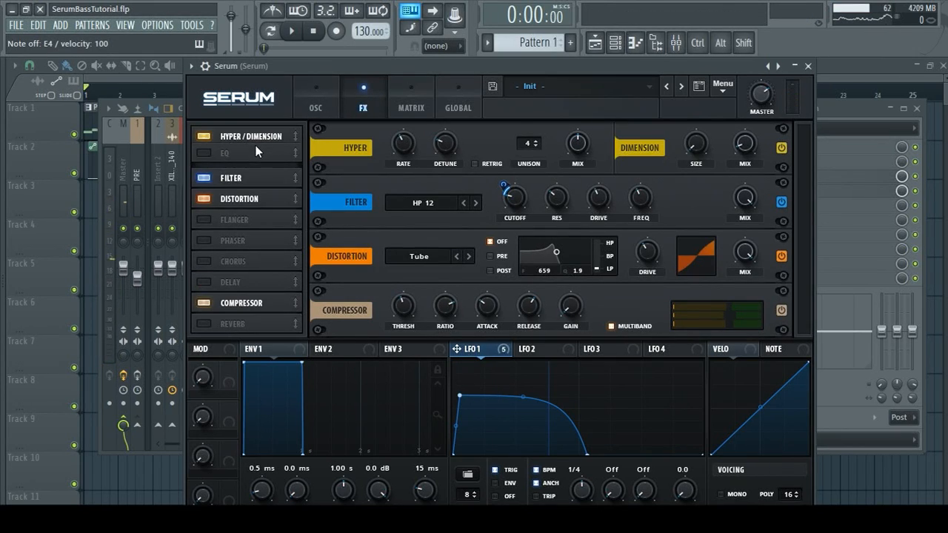
pyautogui.click(201, 157)
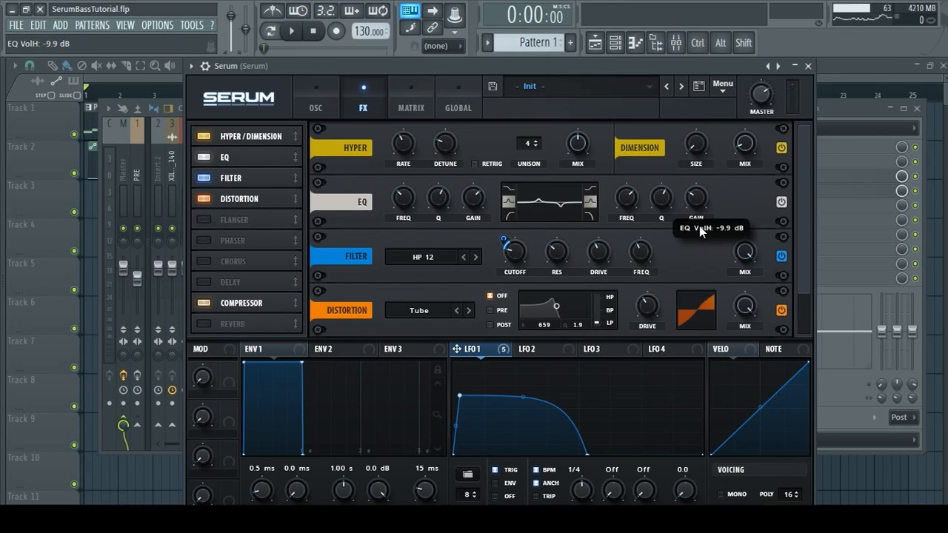
pyautogui.moveTo(420, 251)
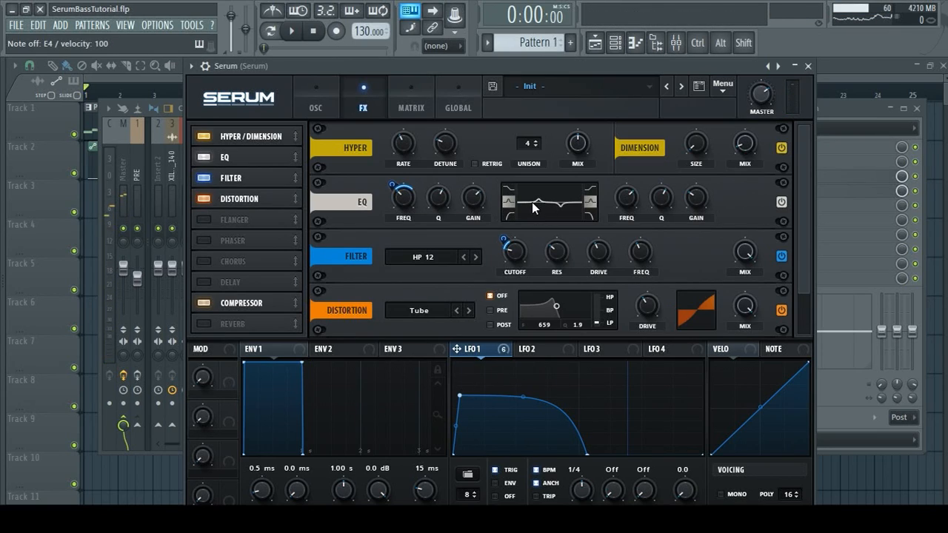
pyautogui.moveTo(446, 265)
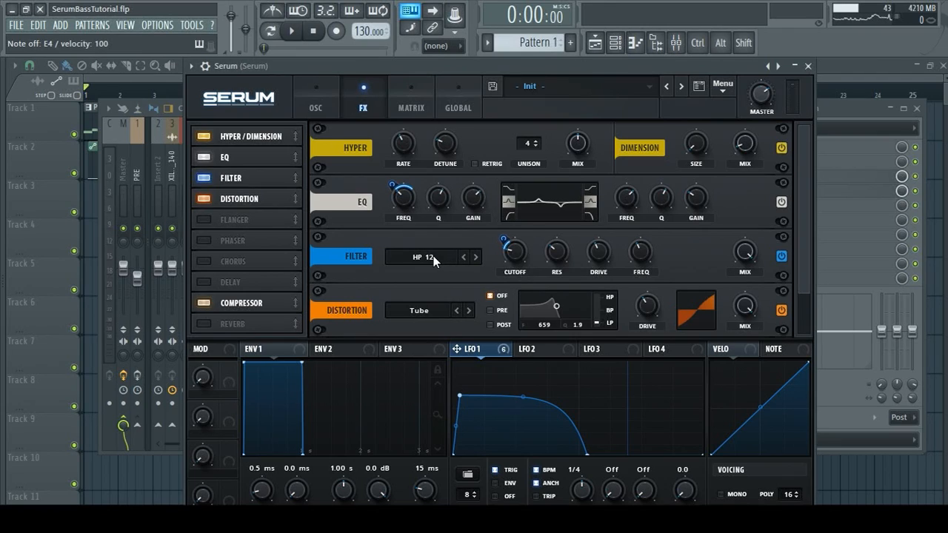
pyautogui.moveTo(509, 252)
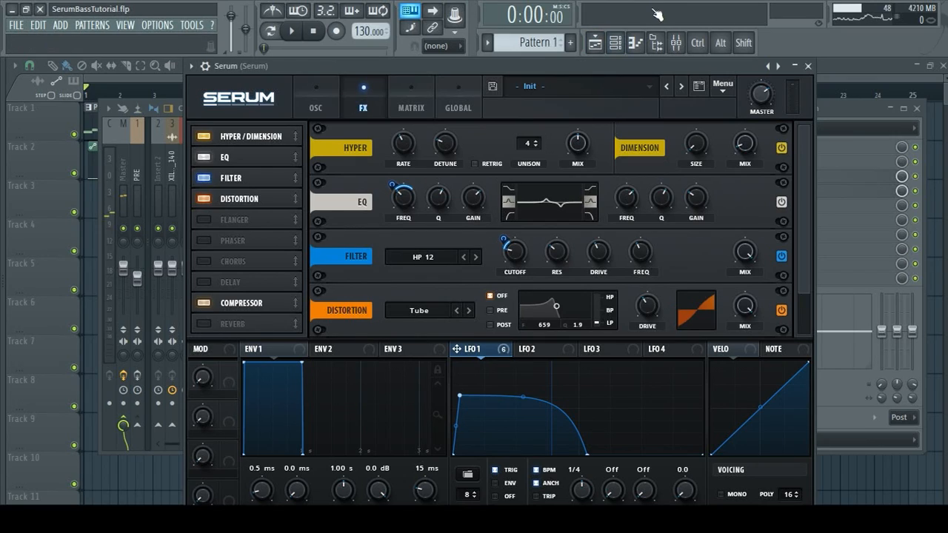
pyautogui.moveTo(670, 190)
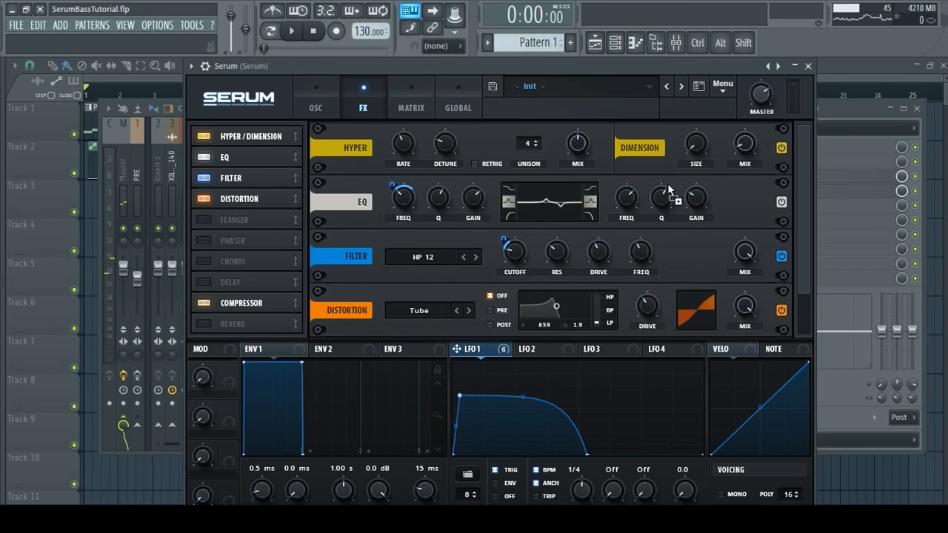
pyautogui.moveTo(619, 180)
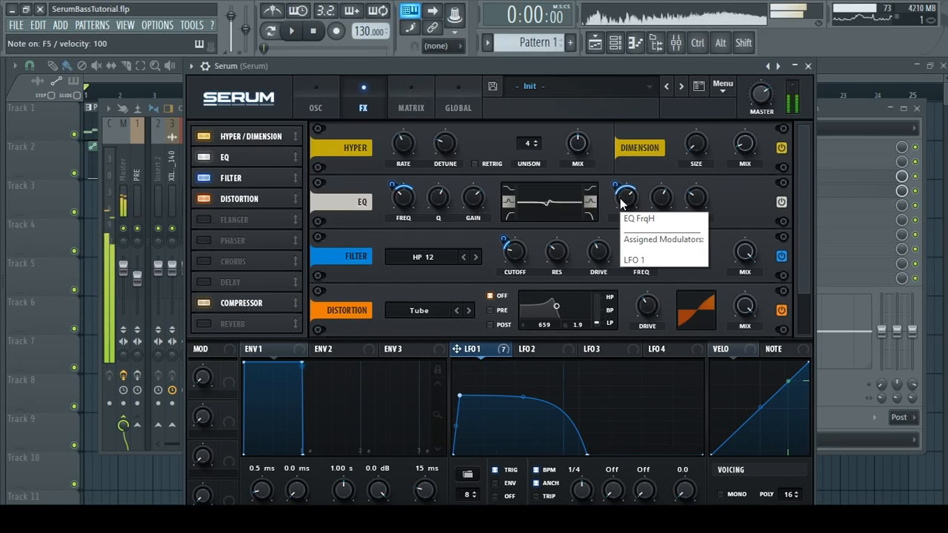
pyautogui.click(287, 98)
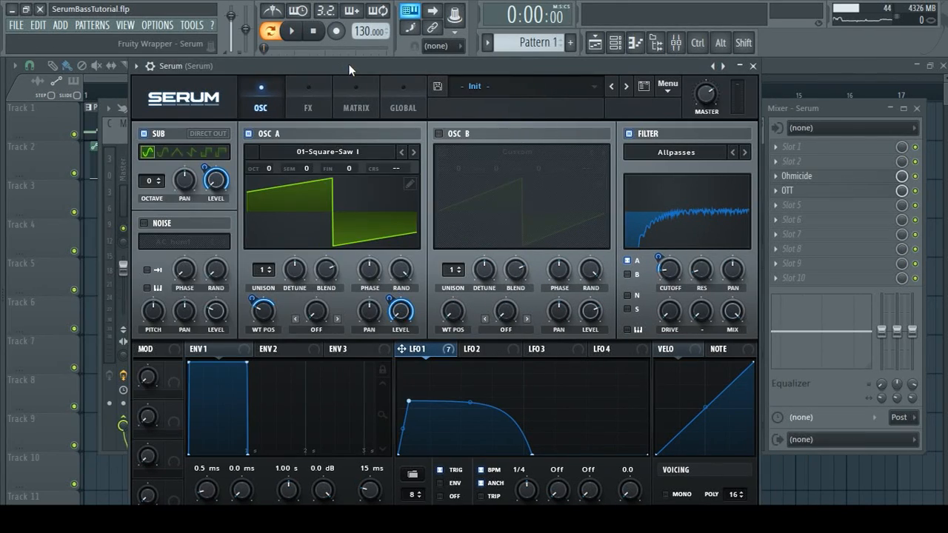
pyautogui.moveTo(324, 206)
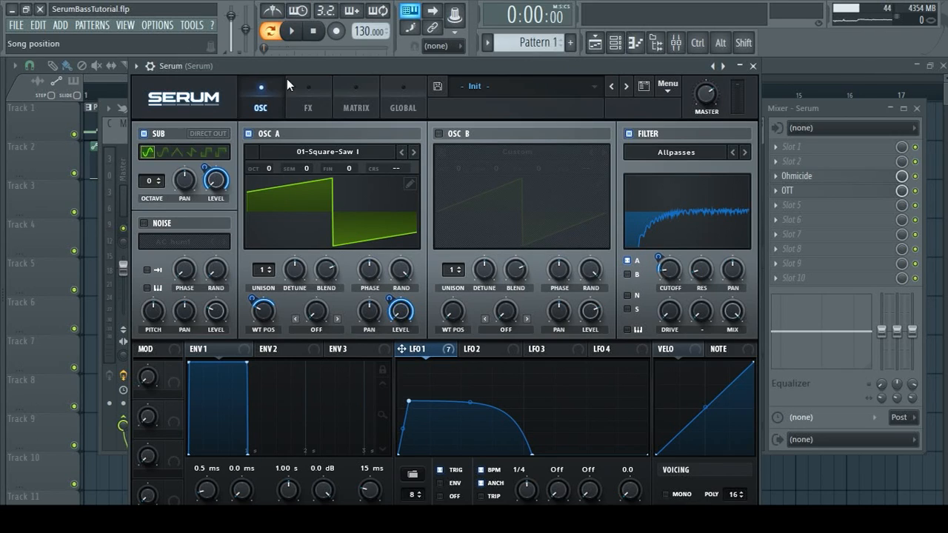
# View Serum's FX rack alongside its mixer insert track
pyautogui.click(308, 106)
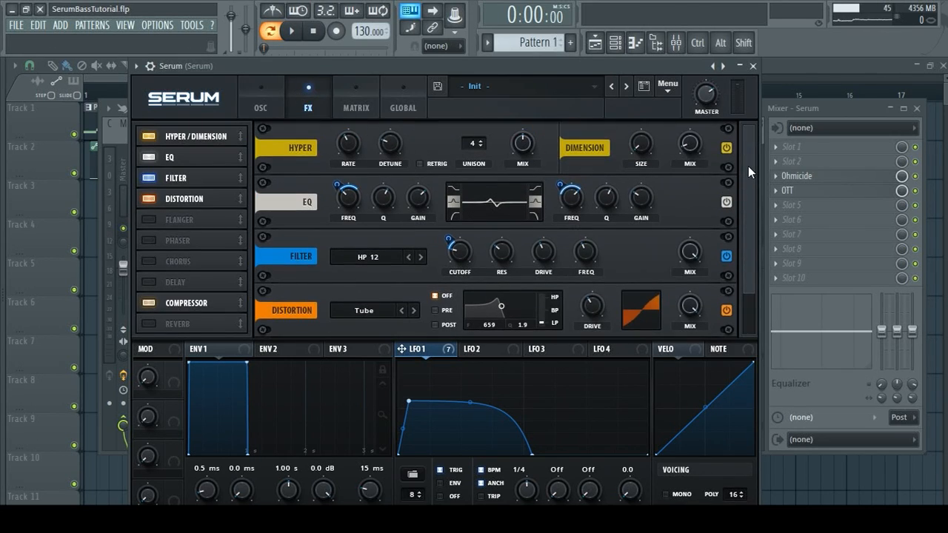
pyautogui.click(260, 96)
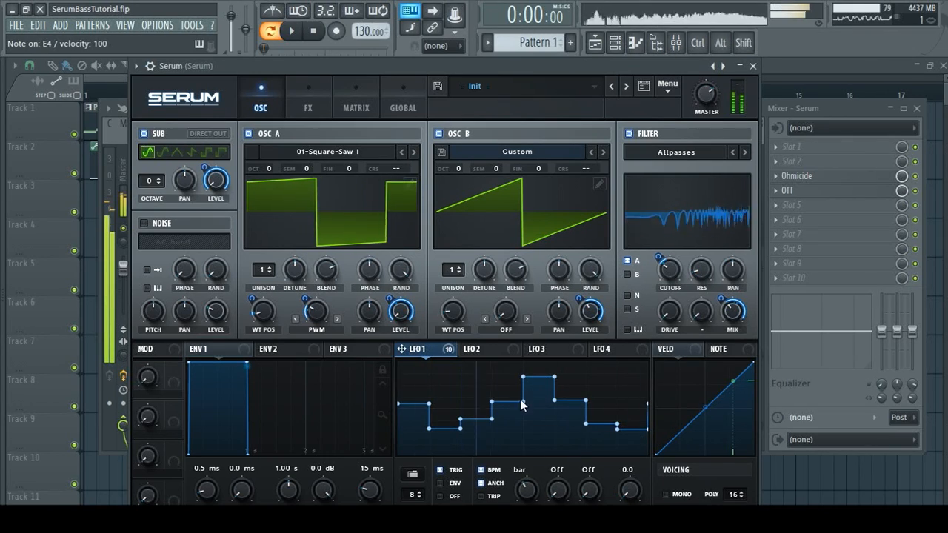
# Draw a stepped shape into the LFO 1 graph
pyautogui.moveTo(317, 311); pyautogui.dragTo(316, 304)
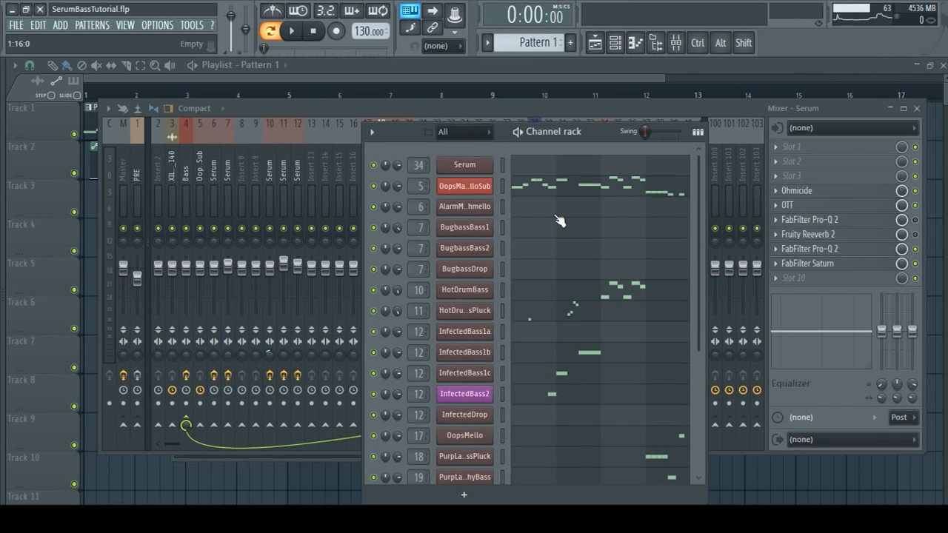
pyautogui.moveTo(557, 225)
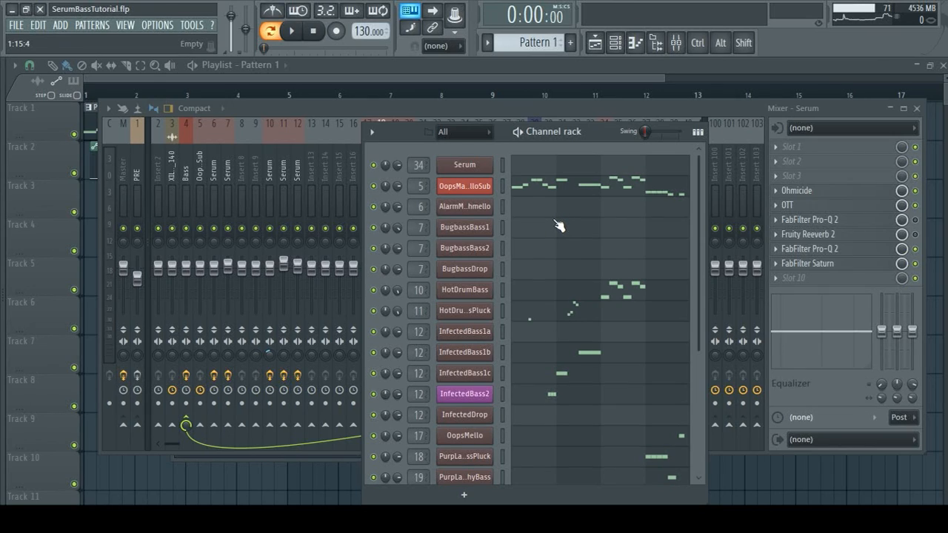